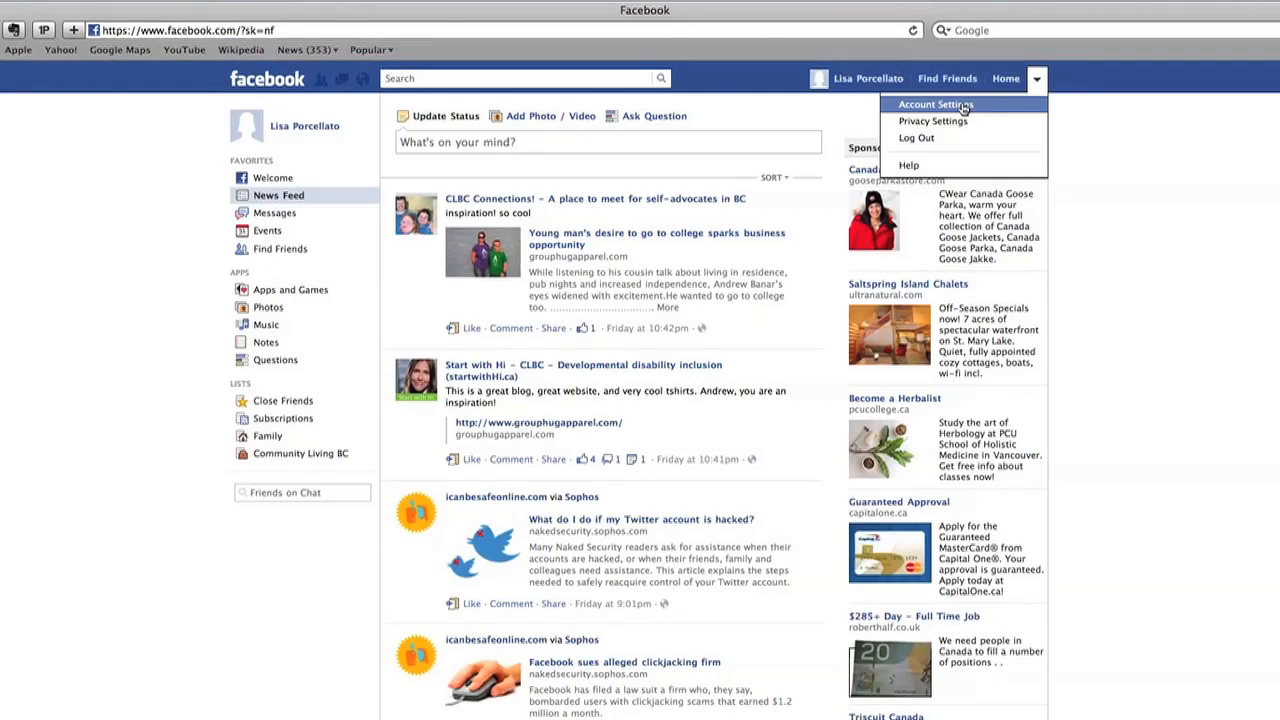
Head into the account settings, which leaves the session signed out at the welcome page
click(936, 104)
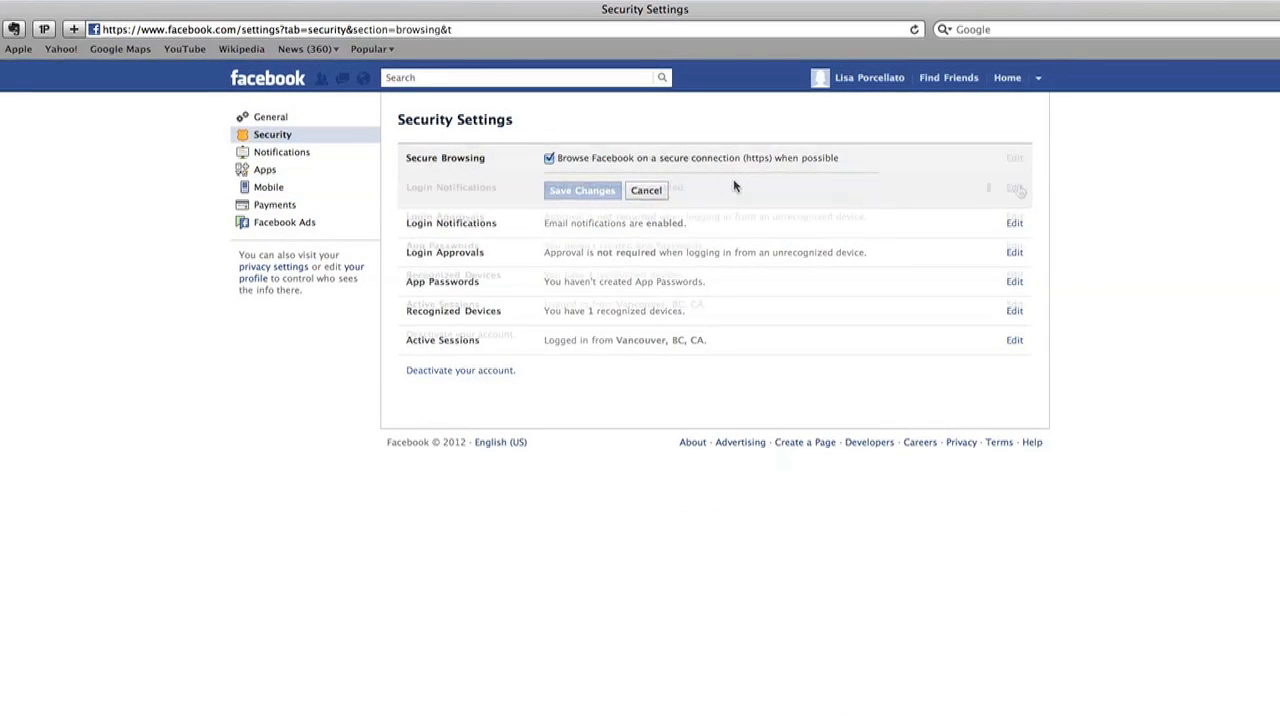
click(270, 116)
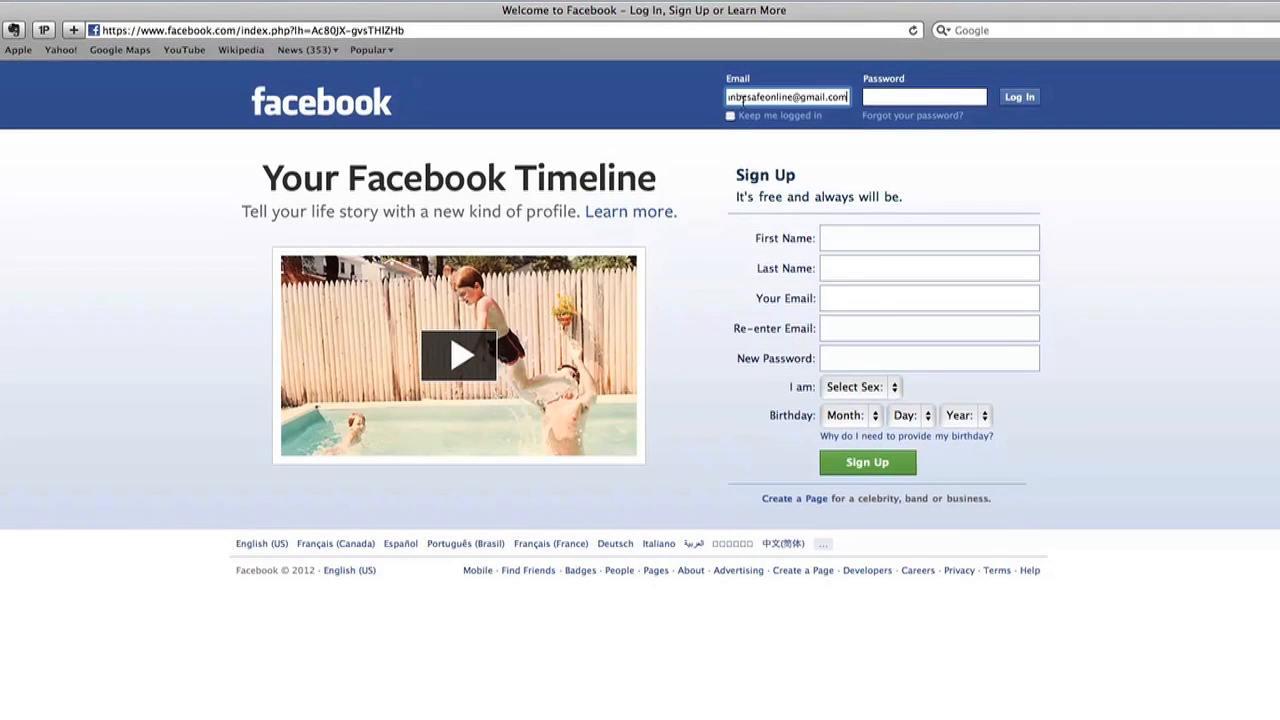
Sign back into the account with the stored email and password, landing on the News Feed
text(••)
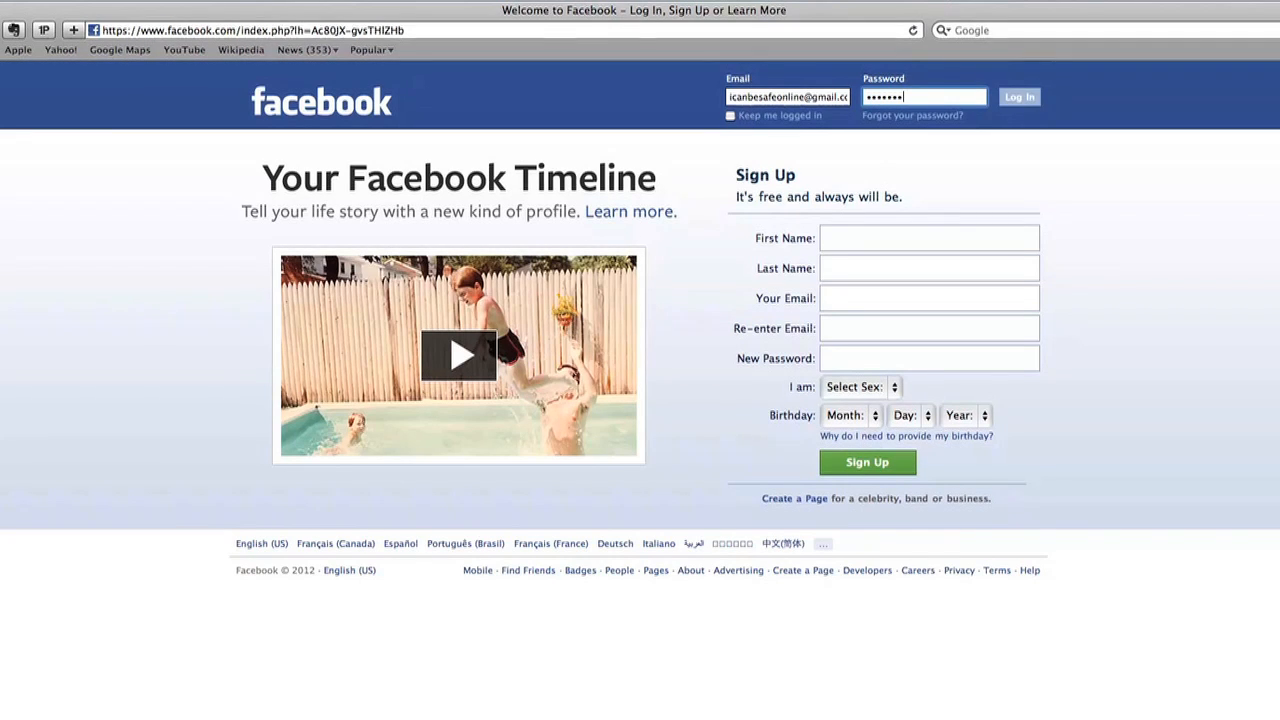
click(1018, 96)
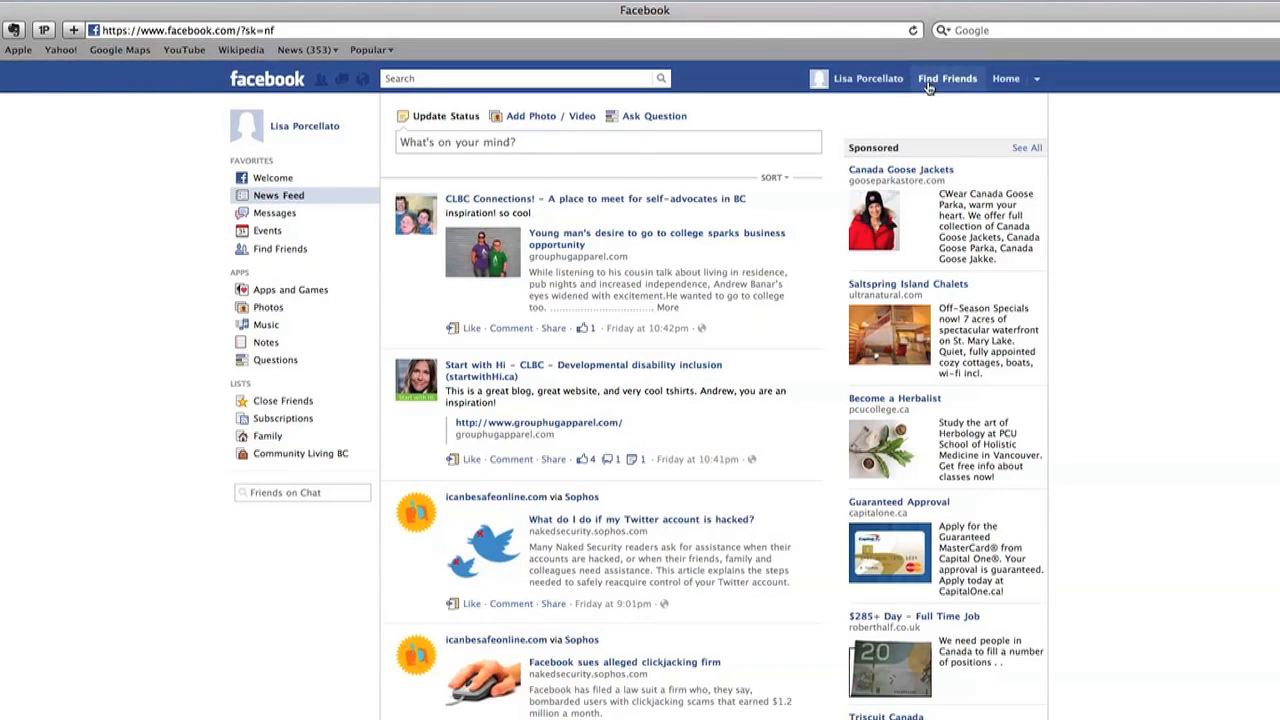
Reach General Account Settings from the Home dropdown's Account Settings entry
click(1036, 78)
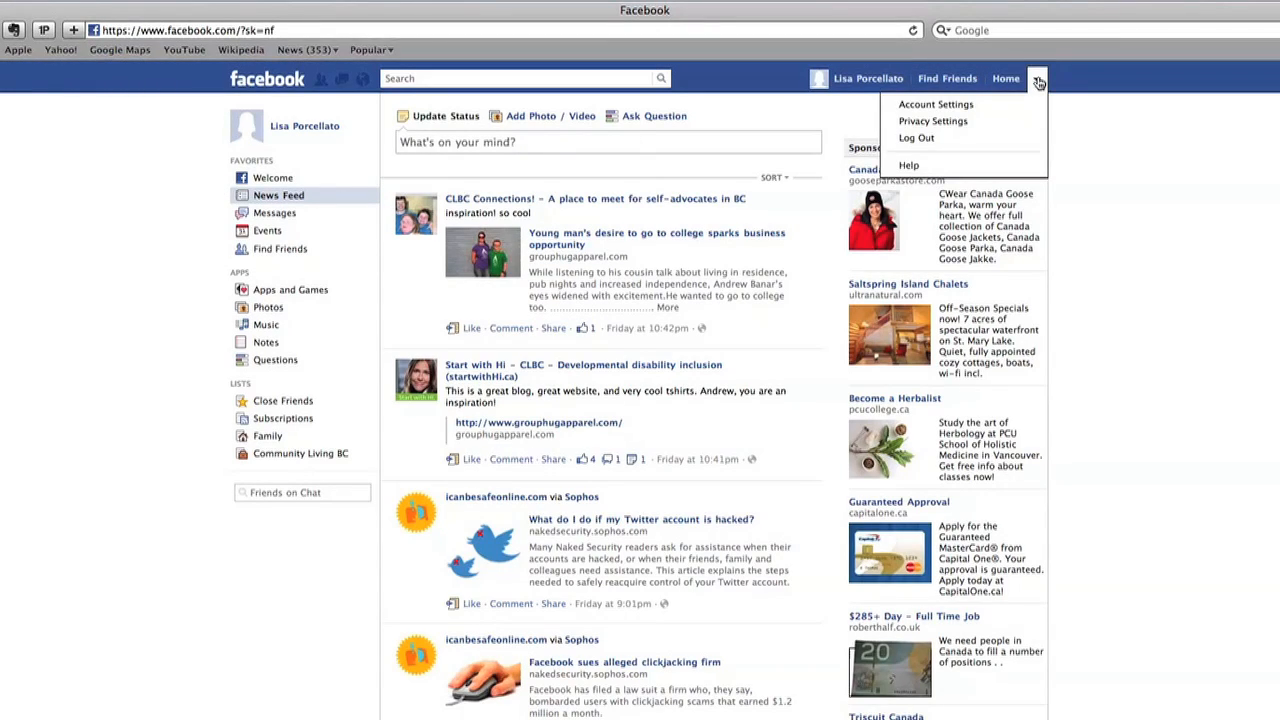
mouse_move(936, 104)
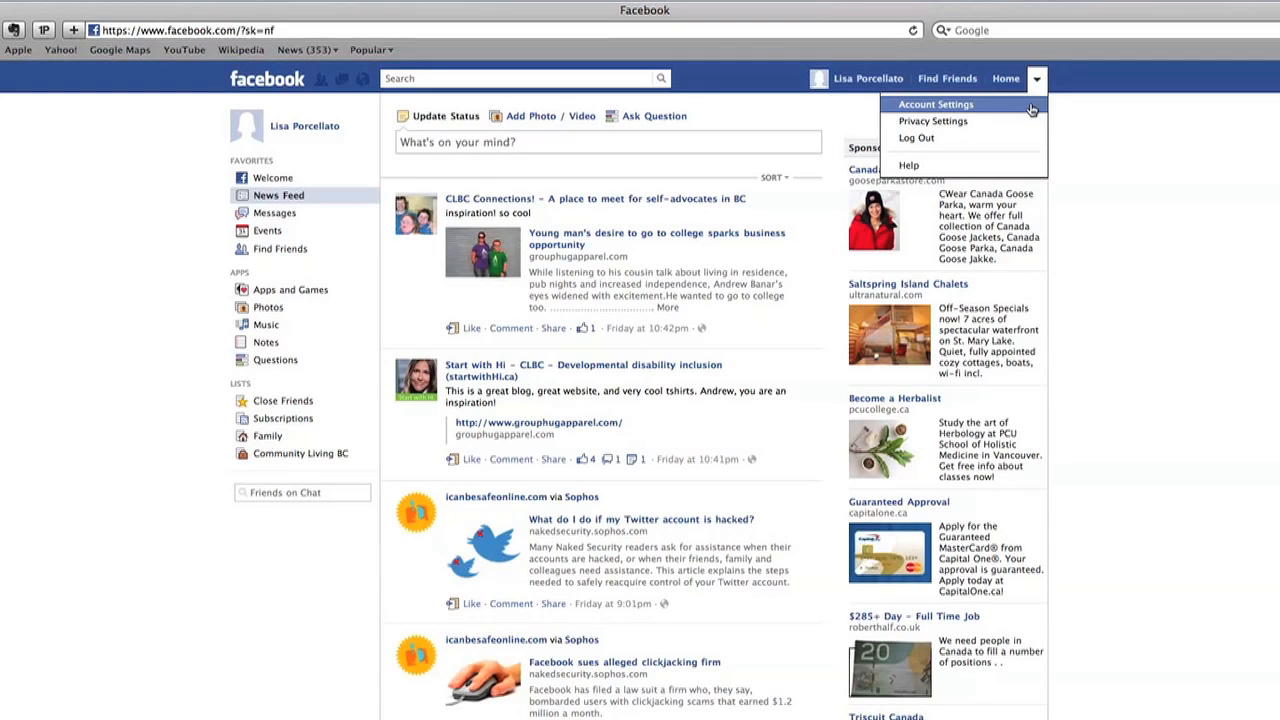
mouse_move(932, 122)
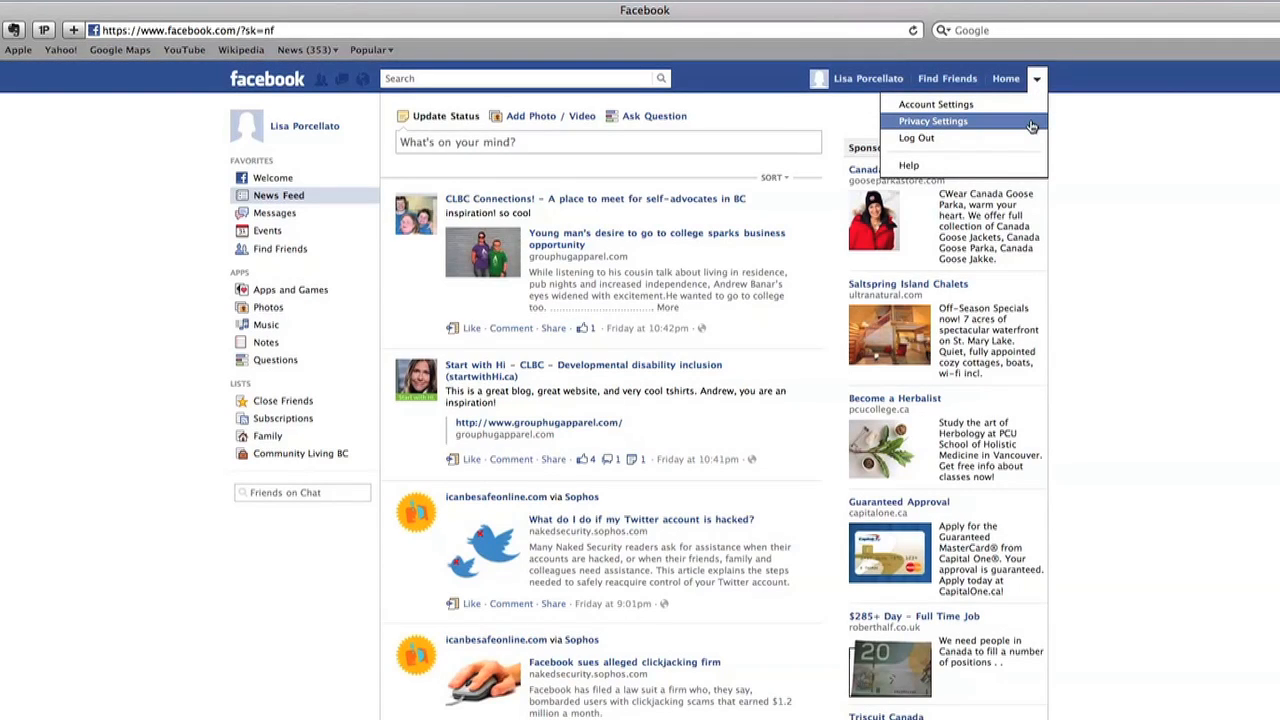
mouse_move(936, 104)
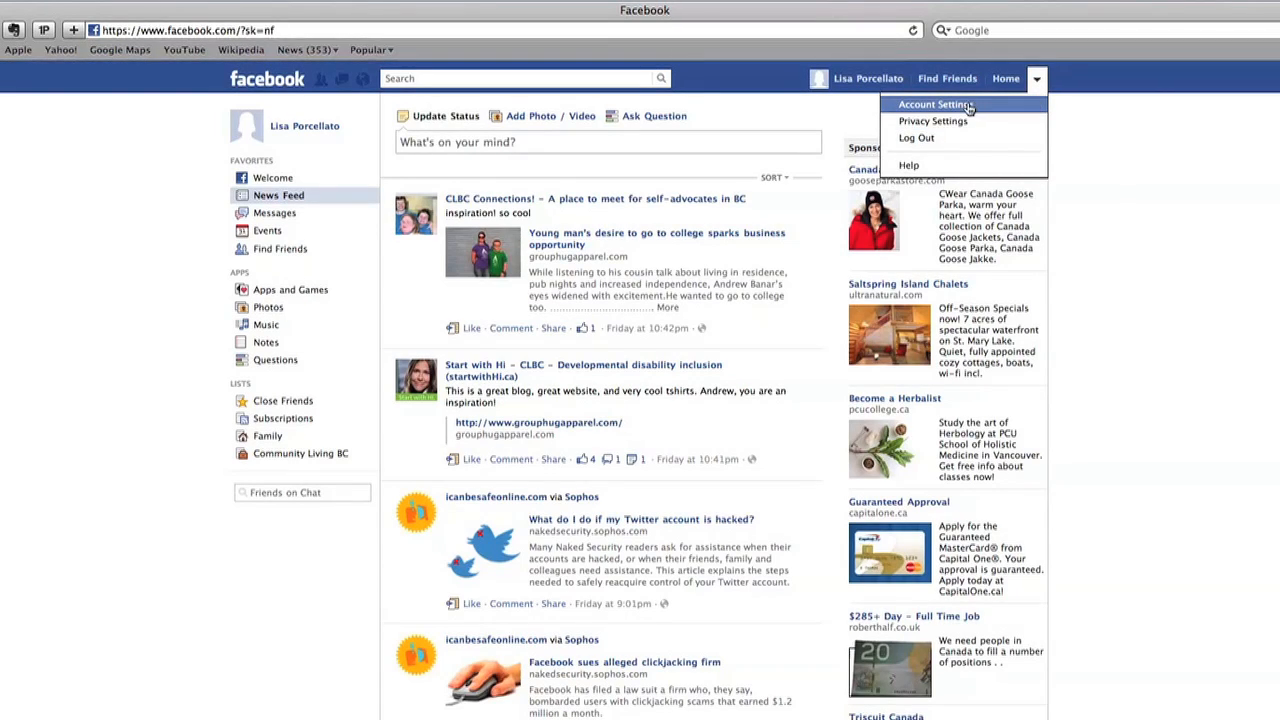
click(936, 104)
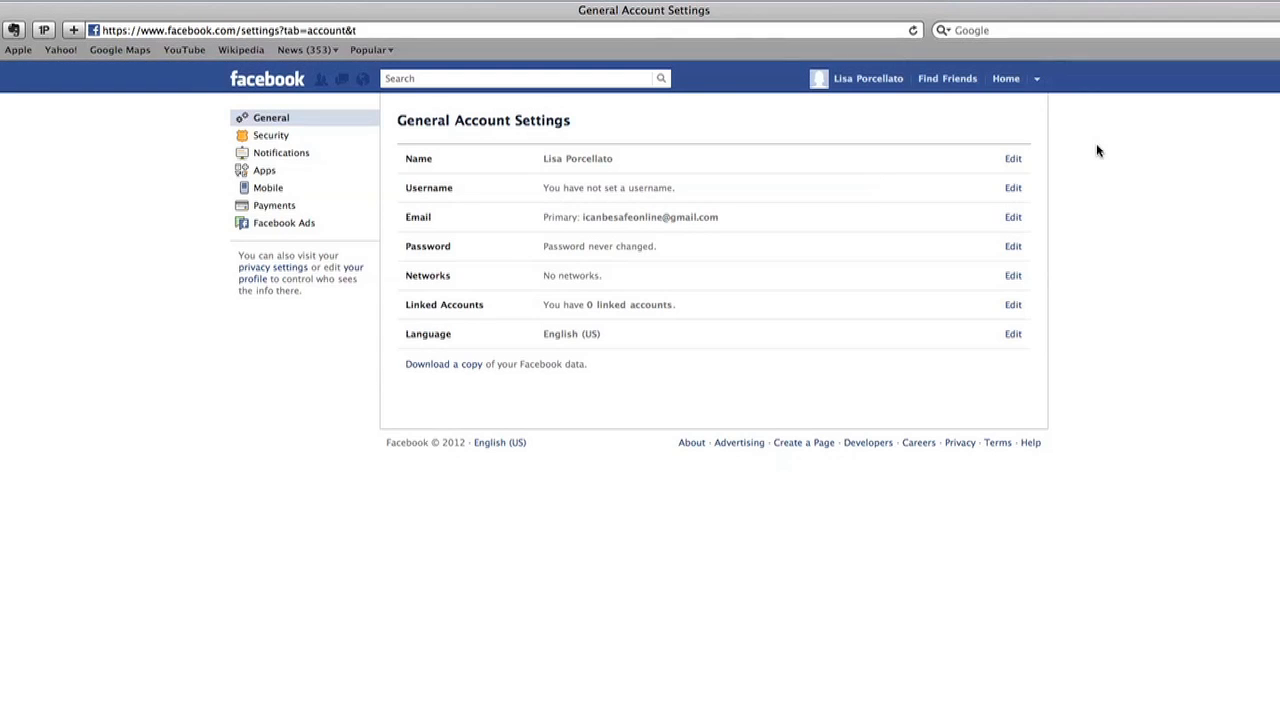
mouse_move(684, 258)
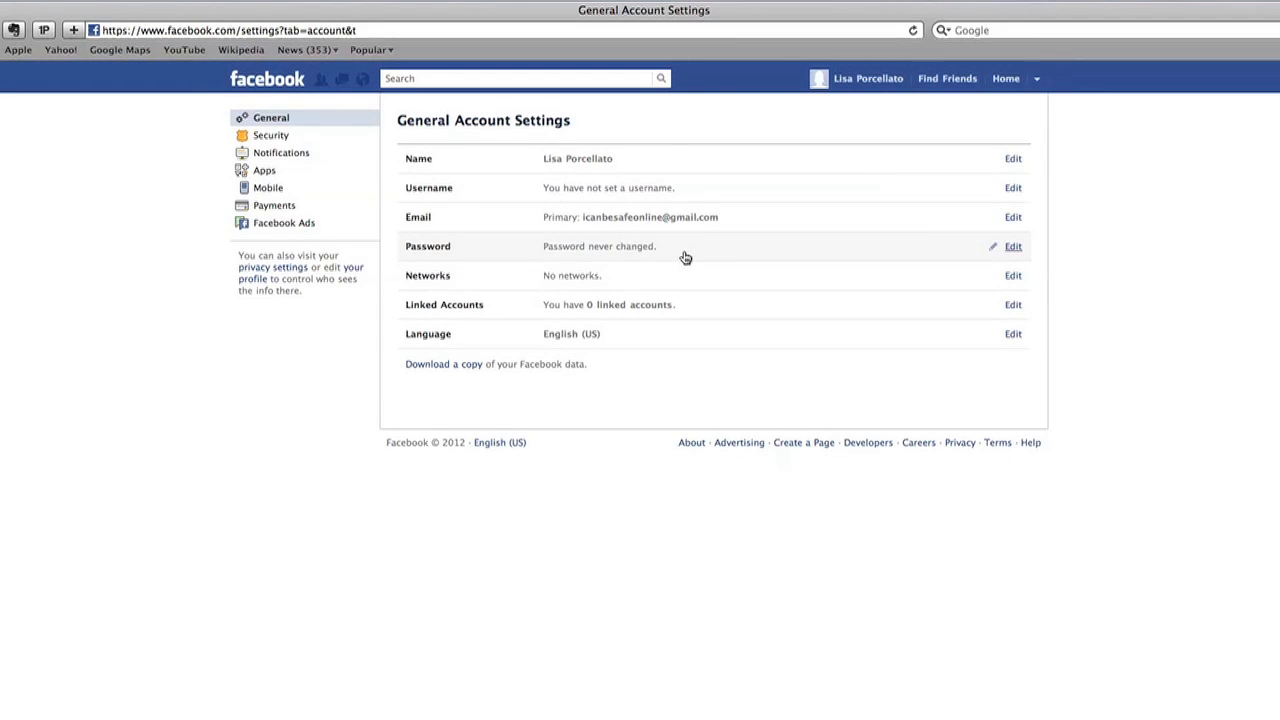
Replace the account password with a new strong one, shown as updated seconds ago
click(1012, 246)
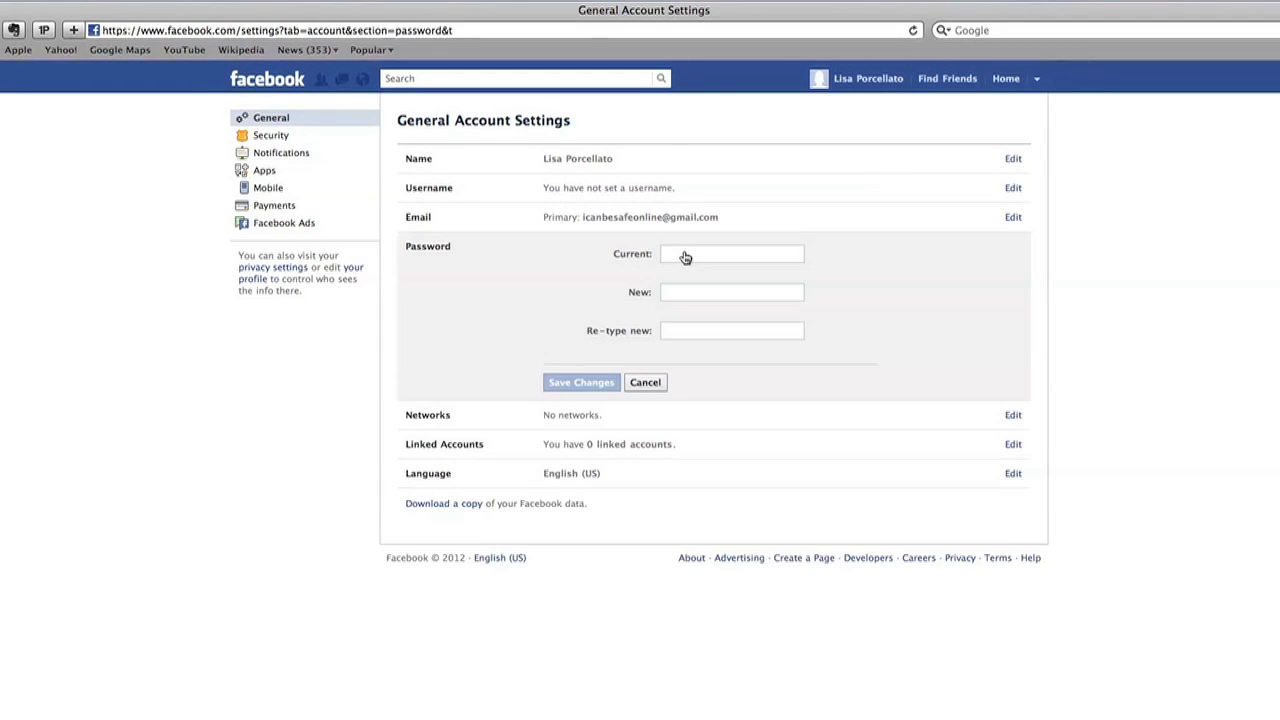
click(732, 252)
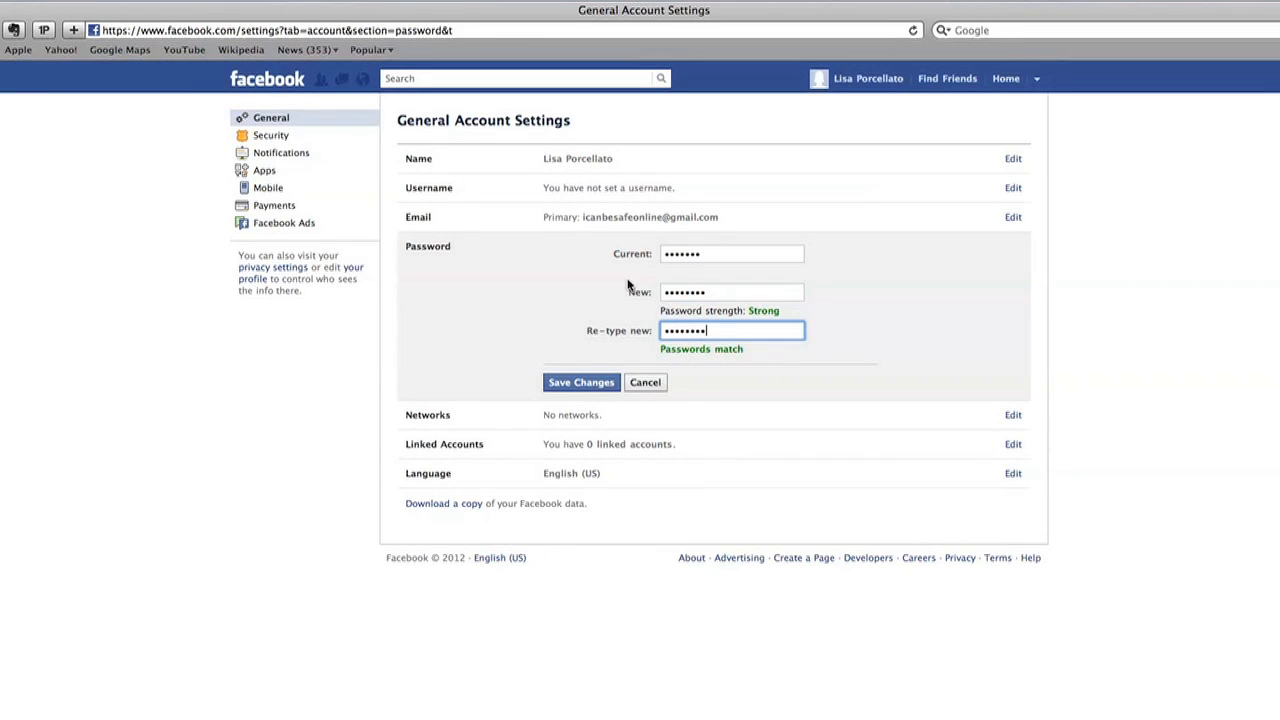
click(580, 382)
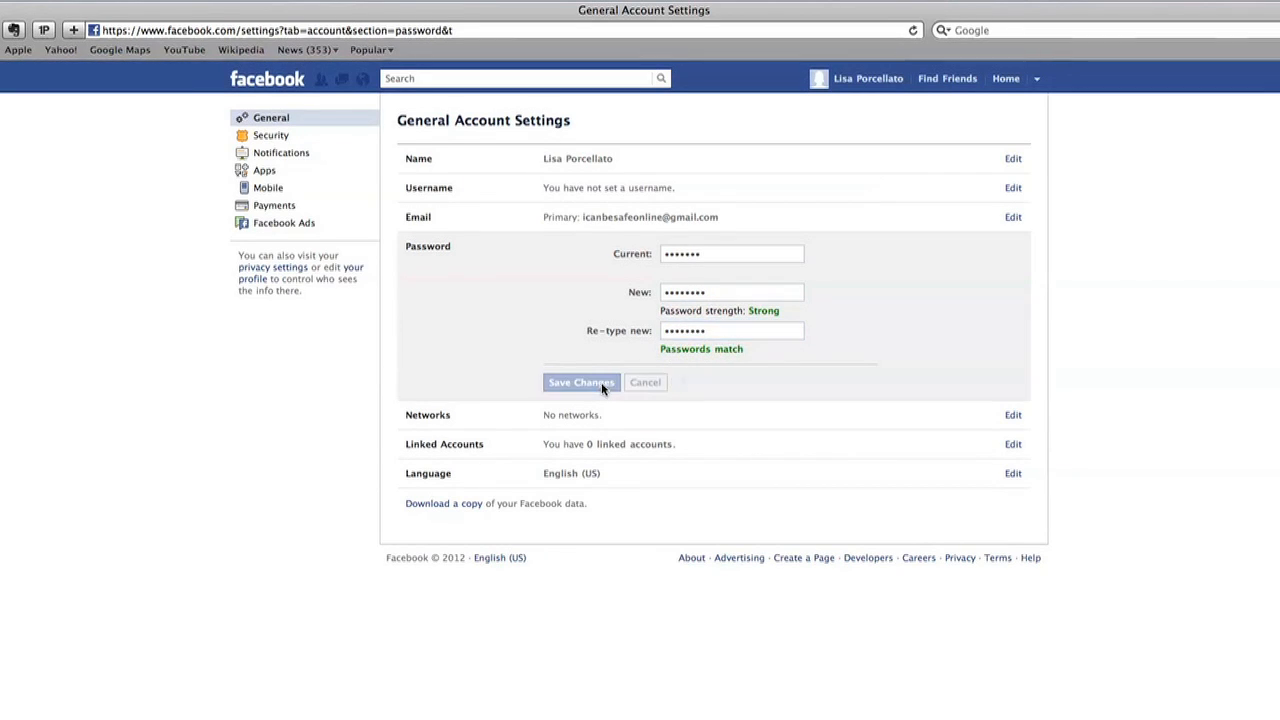
click(580, 382)
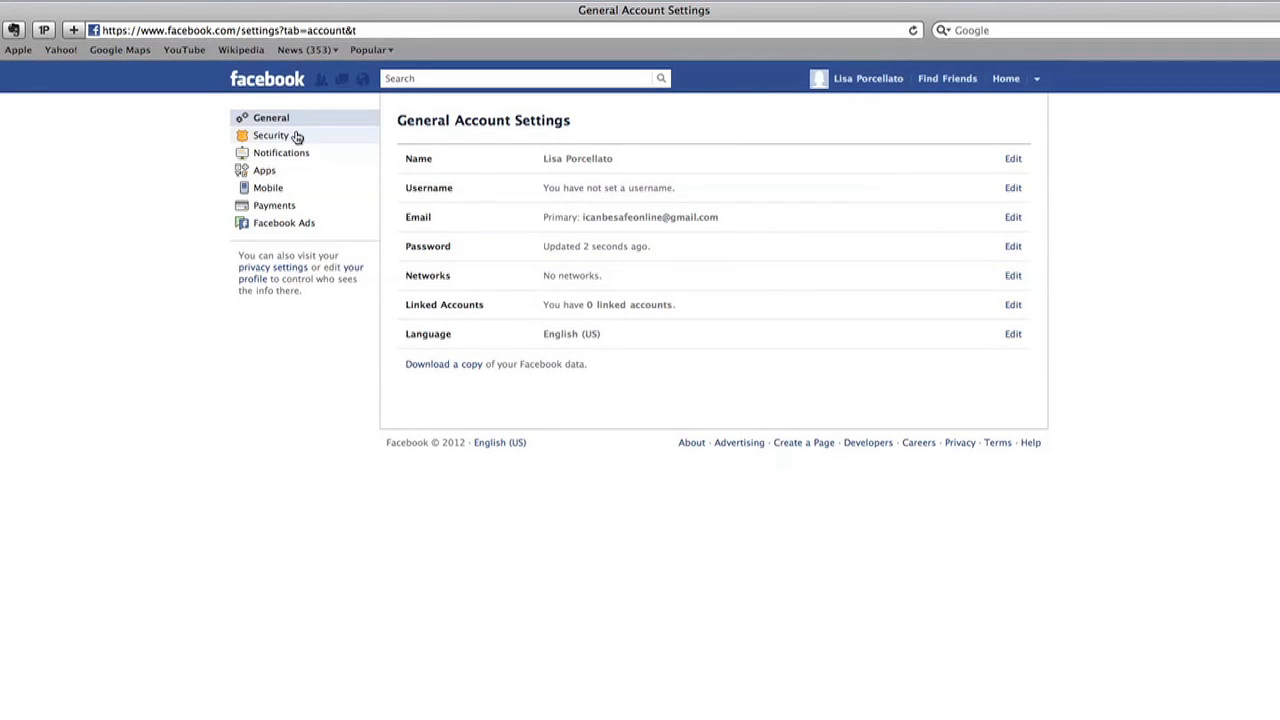
Switch to the Security Settings page listing secure browsing, login notifications and active sessions
click(272, 136)
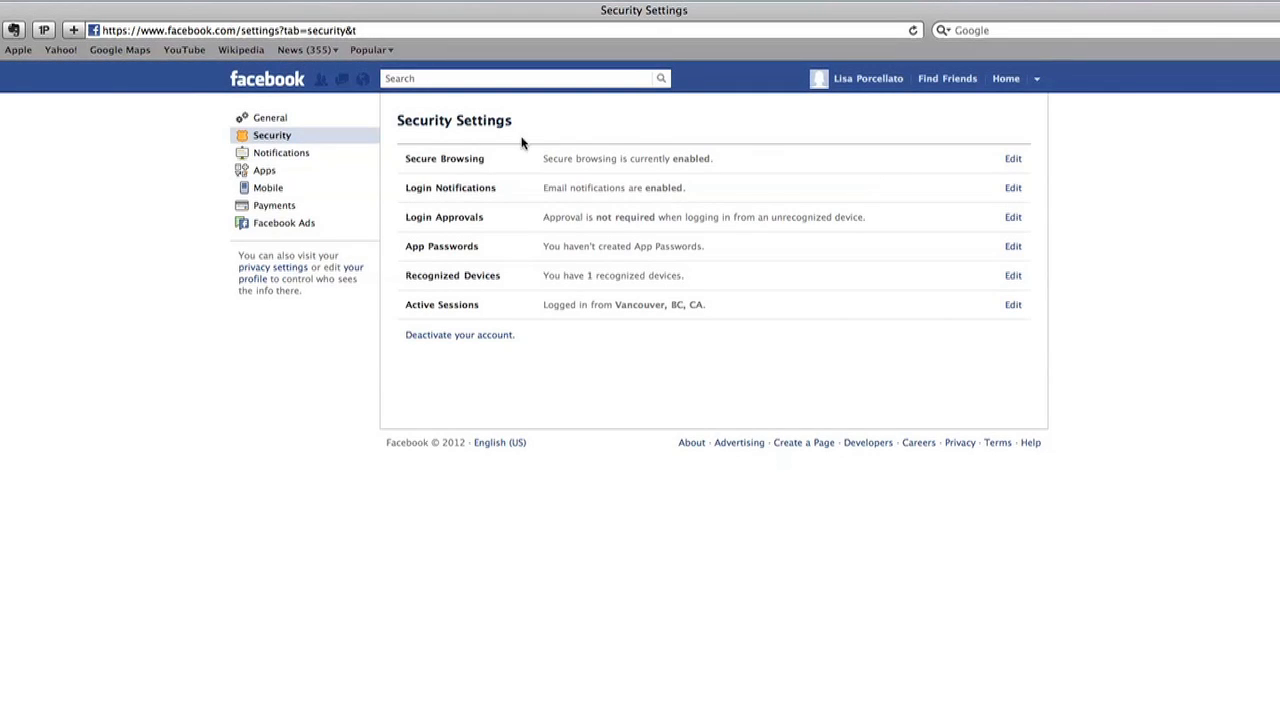
mouse_move(1066, 136)
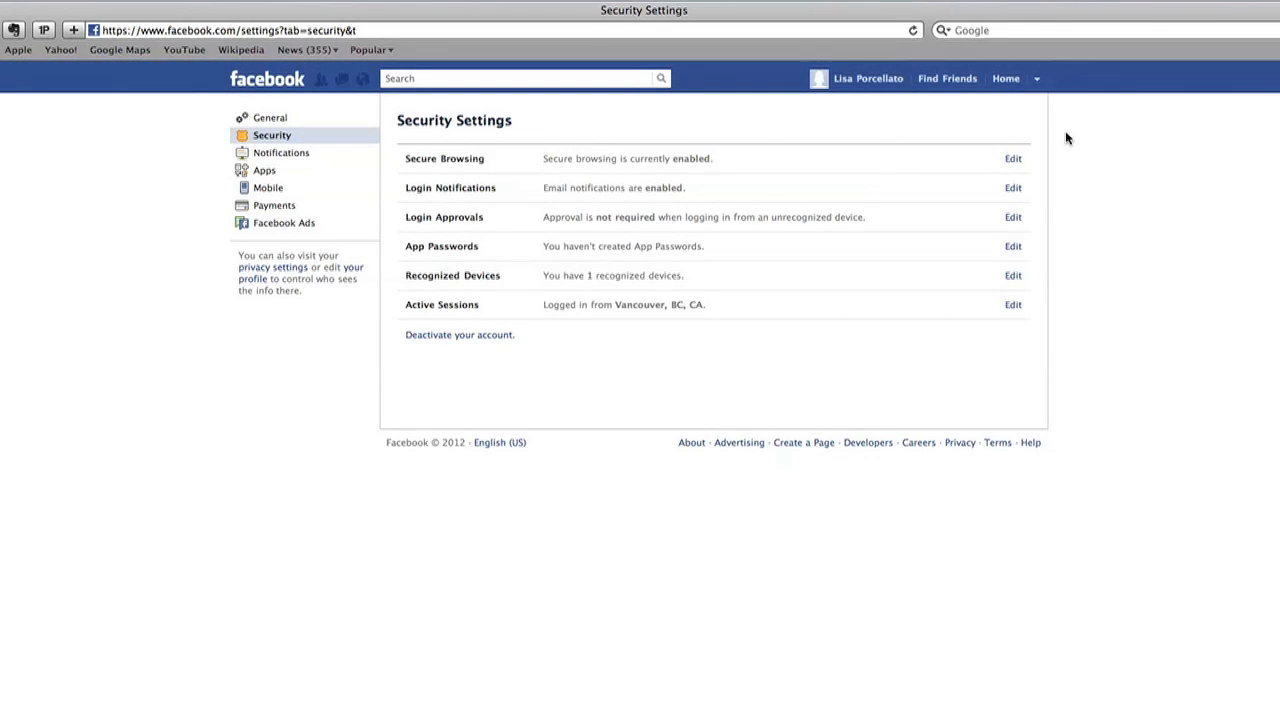
mouse_move(1046, 144)
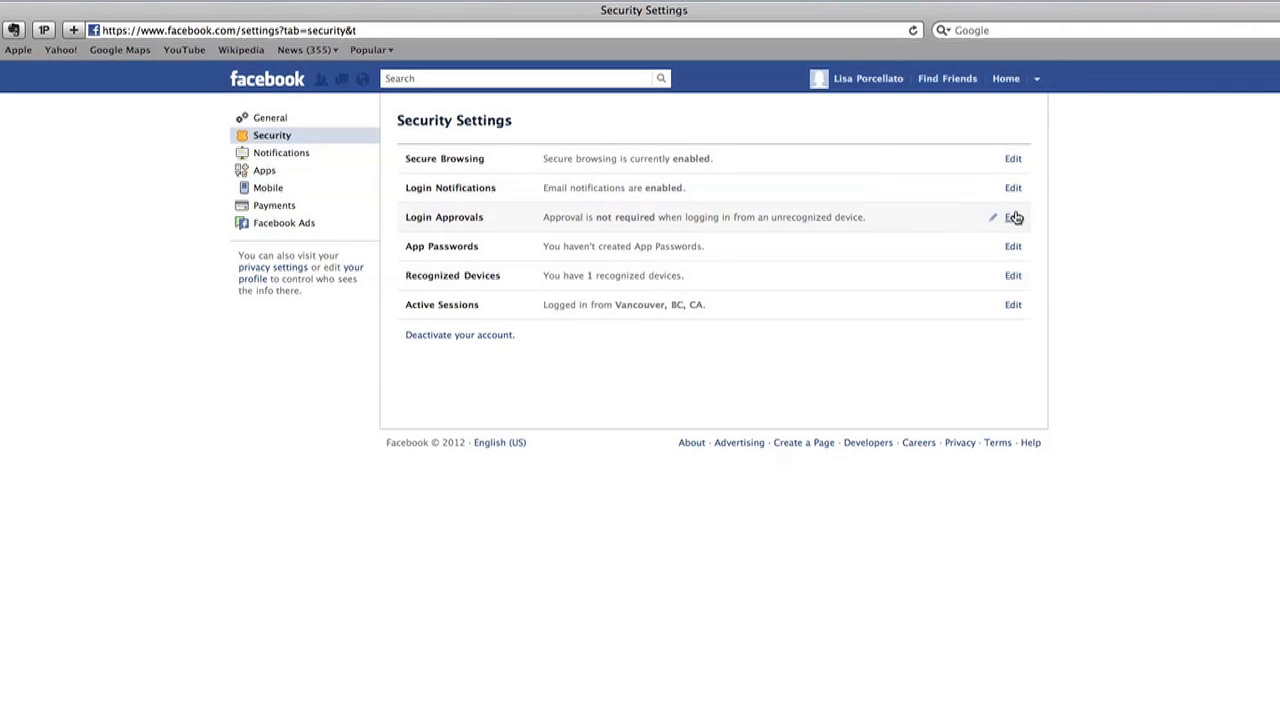
mouse_move(1016, 248)
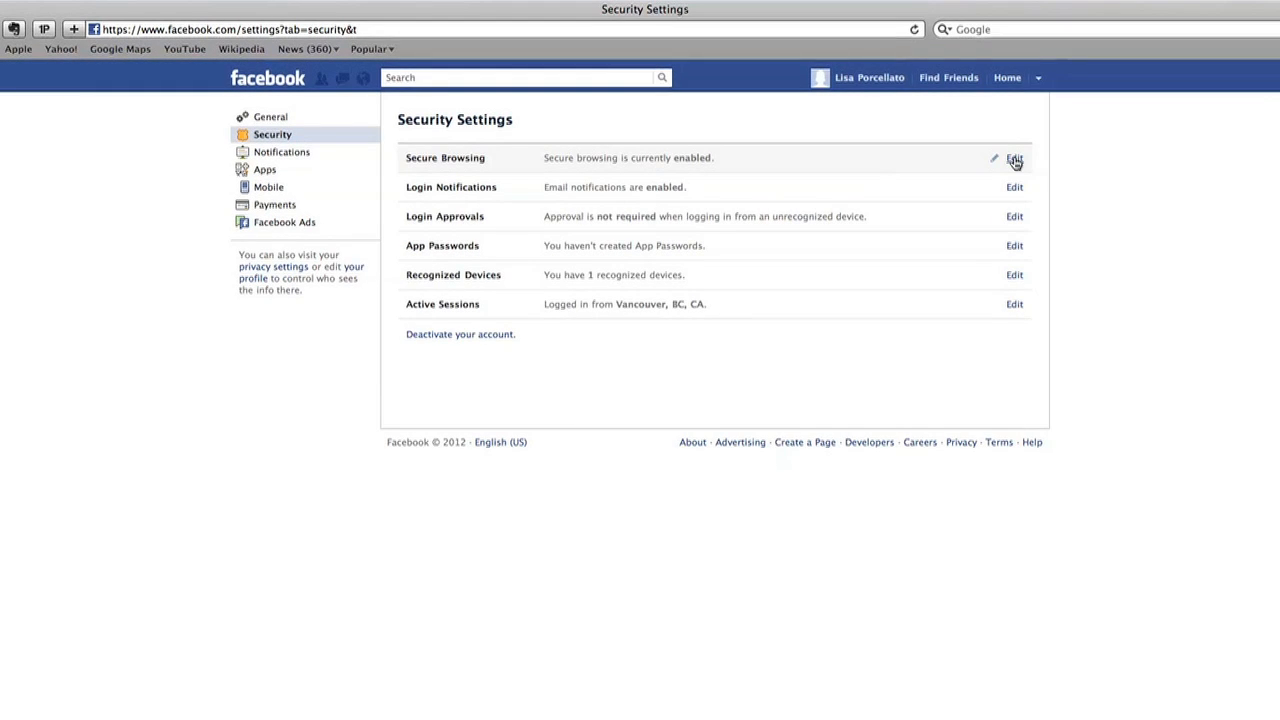
Confirm secure browsing over https is enabled and save it
click(1014, 158)
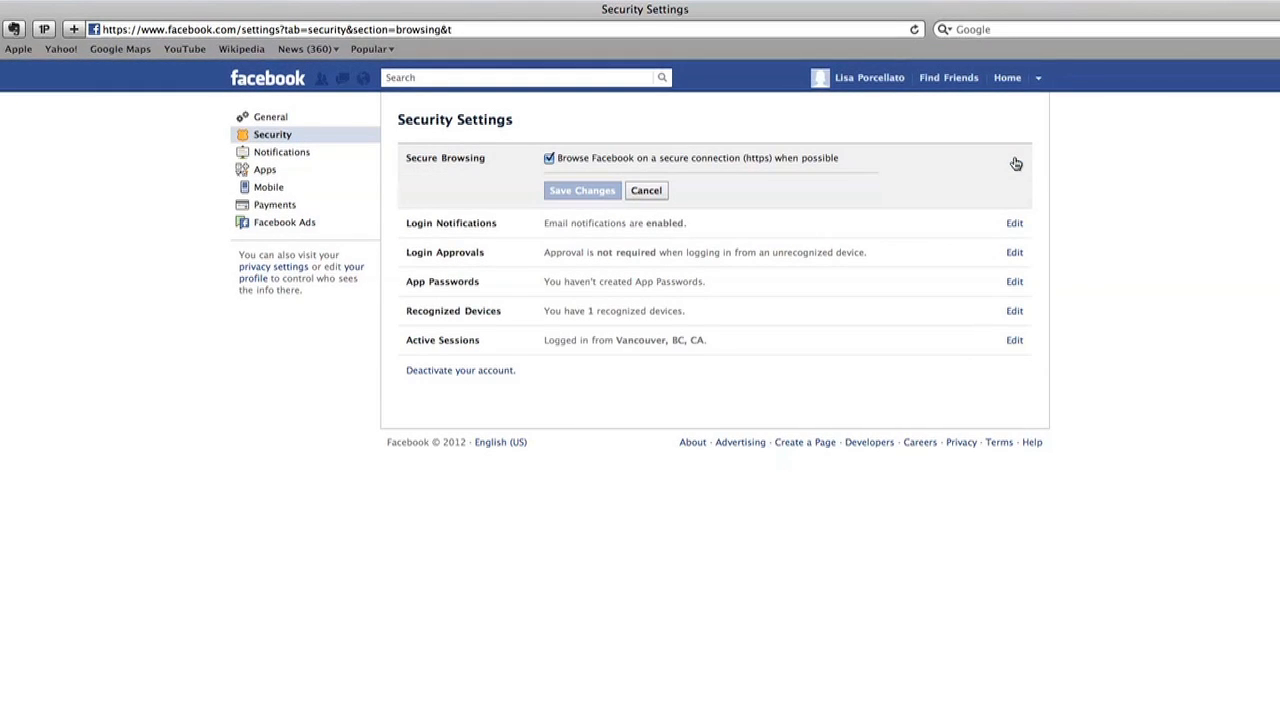
mouse_move(874, 164)
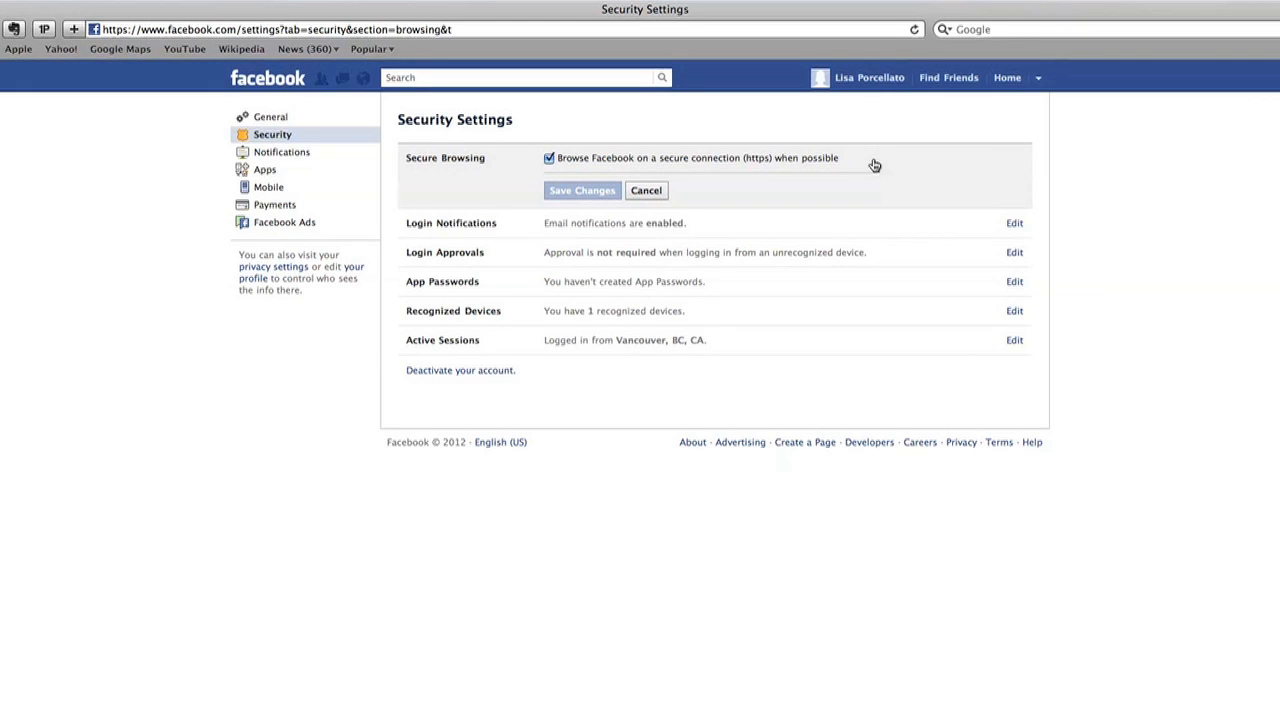
mouse_move(748, 180)
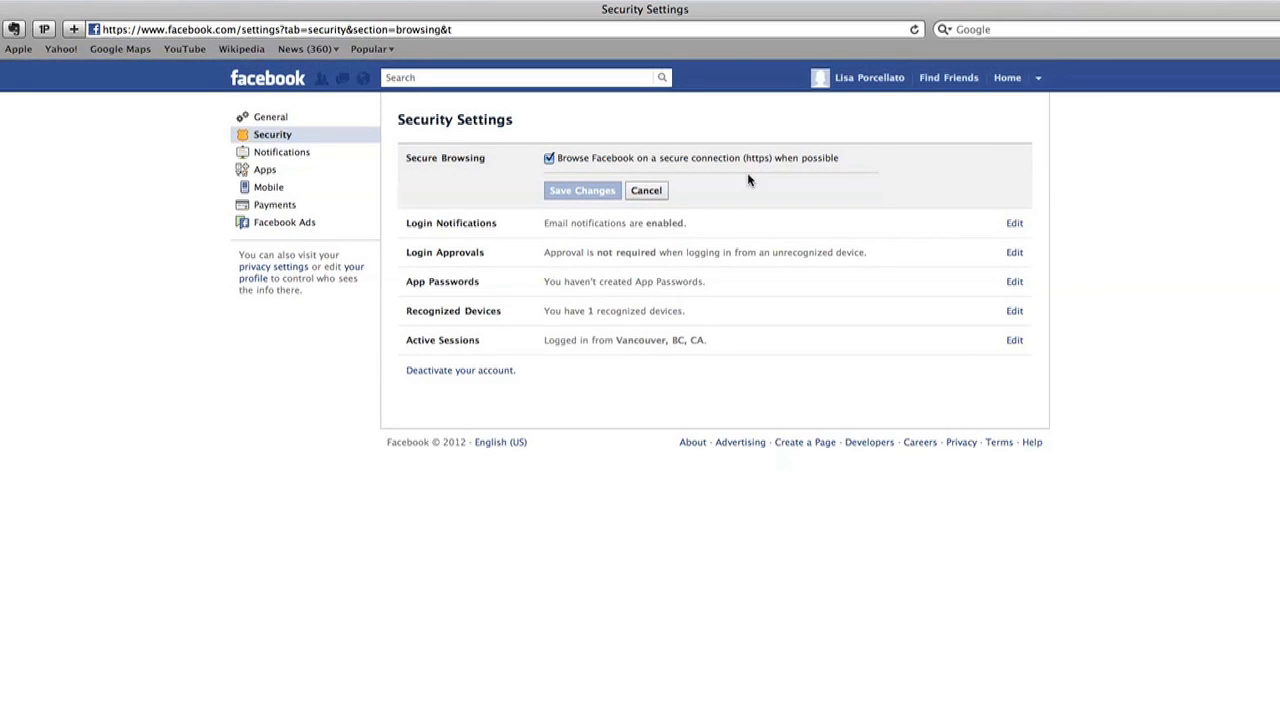
mouse_move(736, 186)
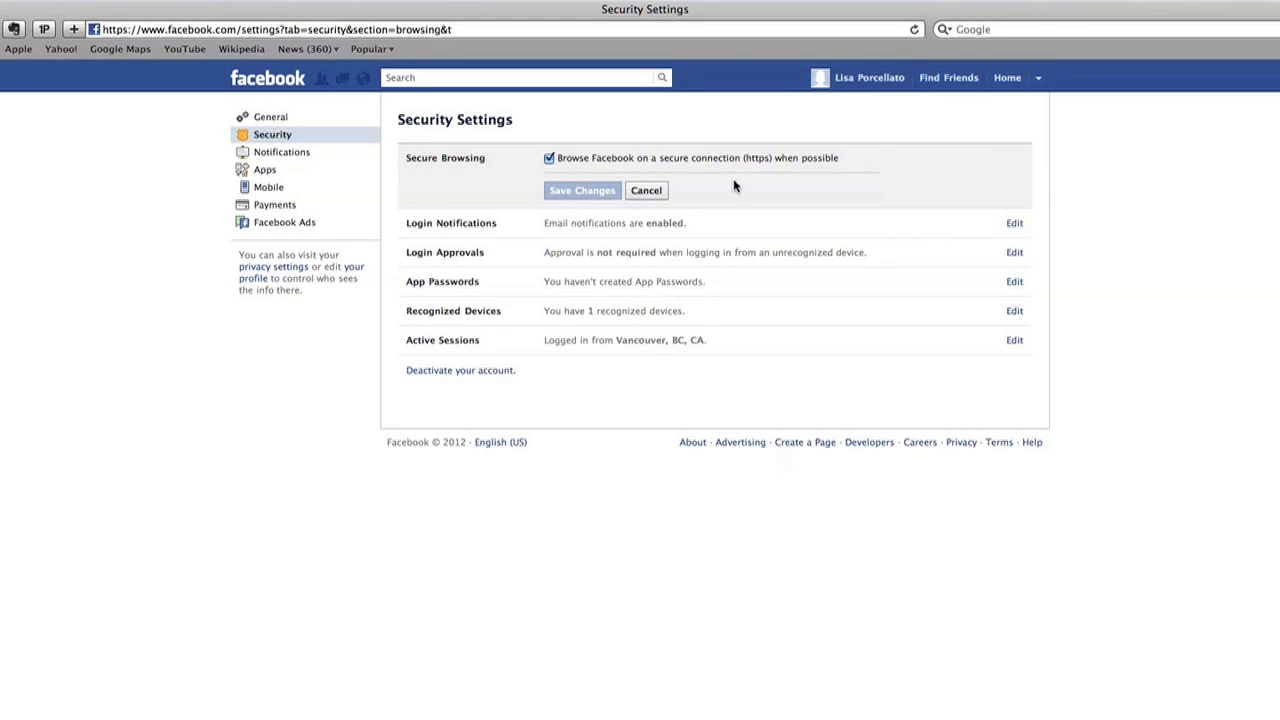
mouse_move(552, 172)
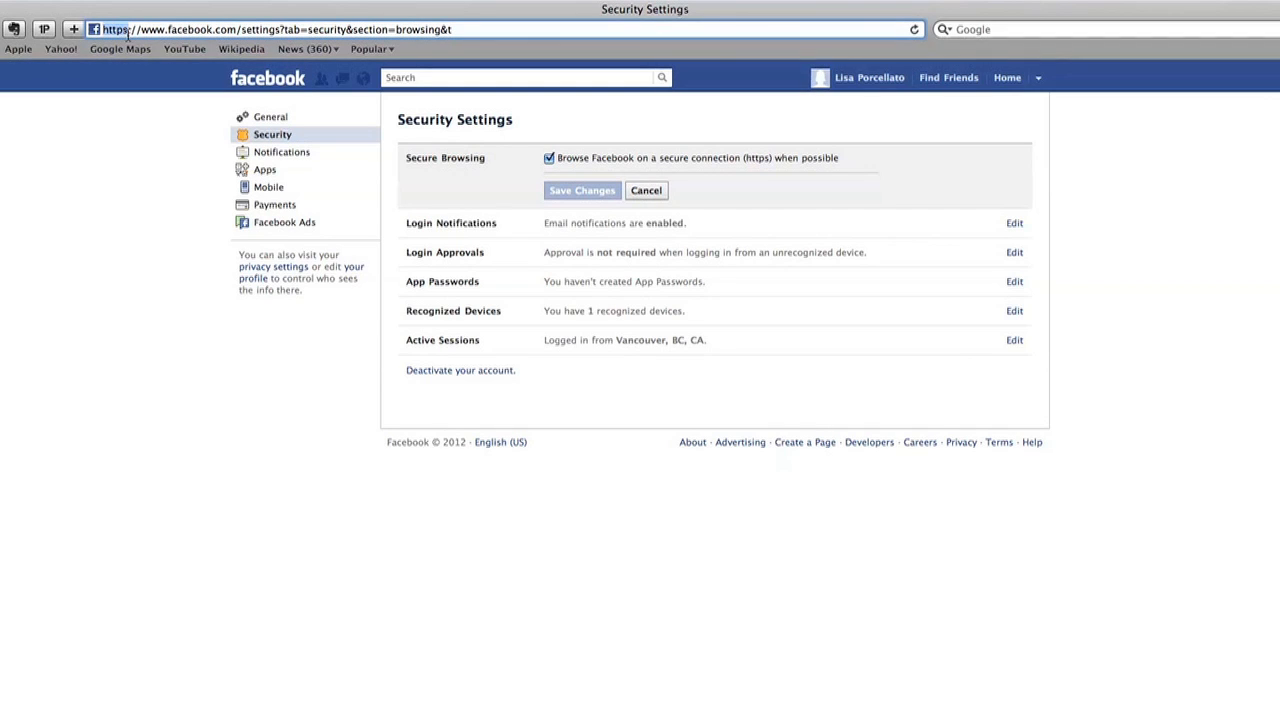
mouse_move(744, 180)
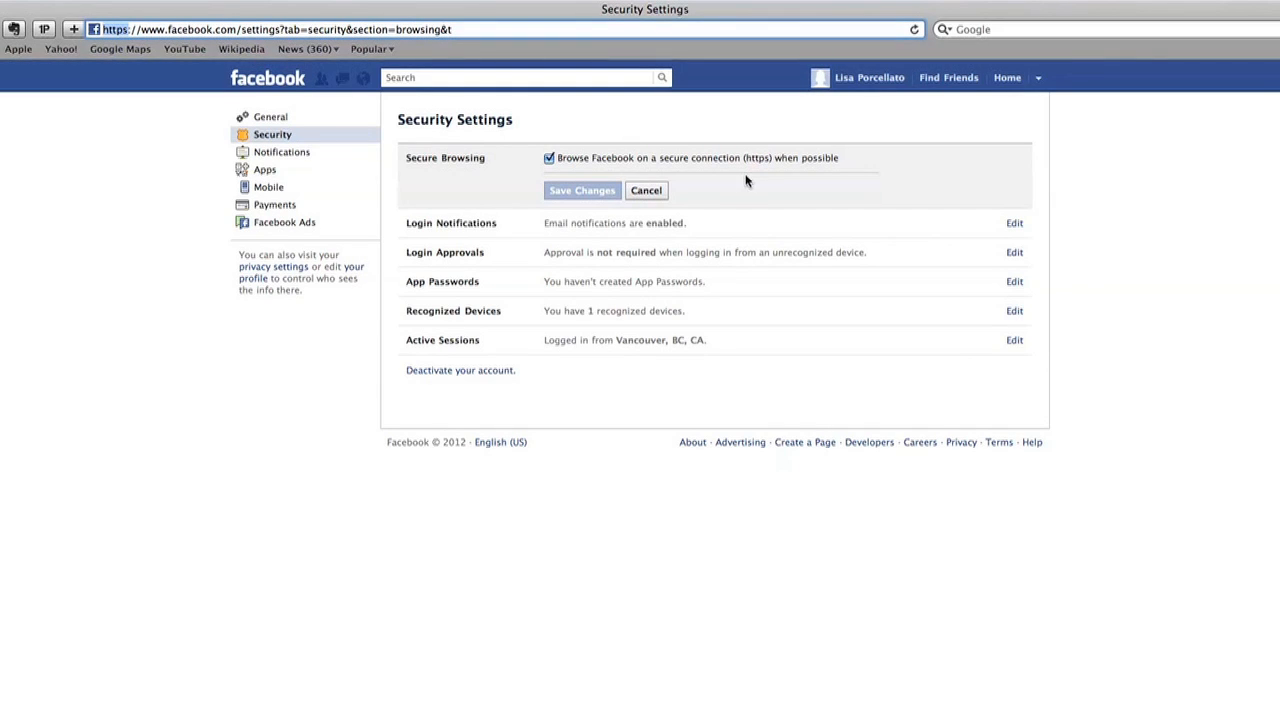
click(580, 190)
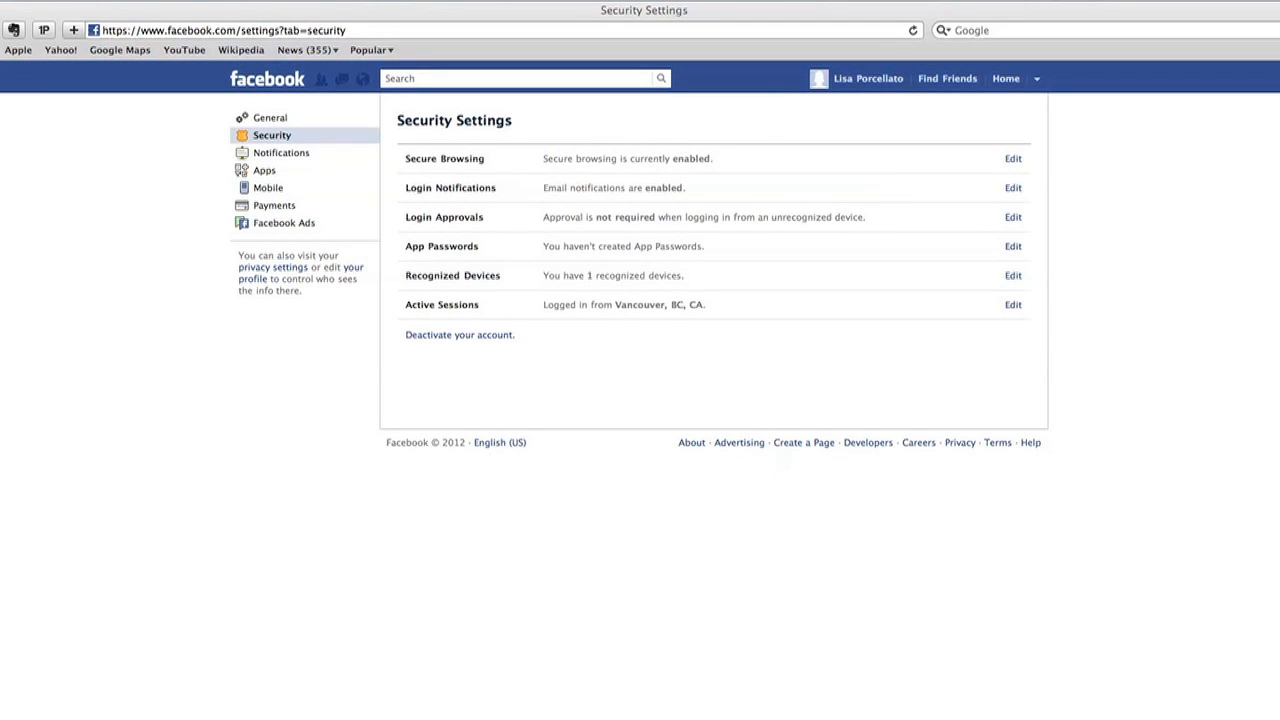
click(1012, 188)
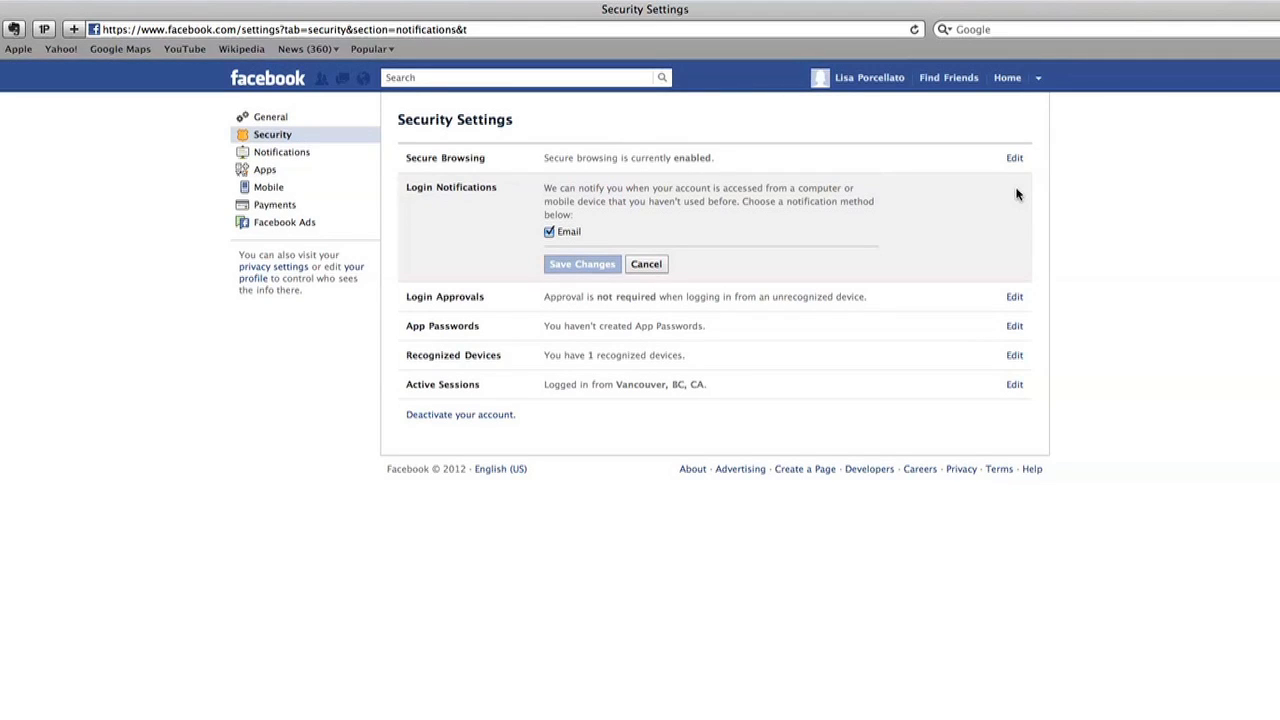
mouse_move(576, 246)
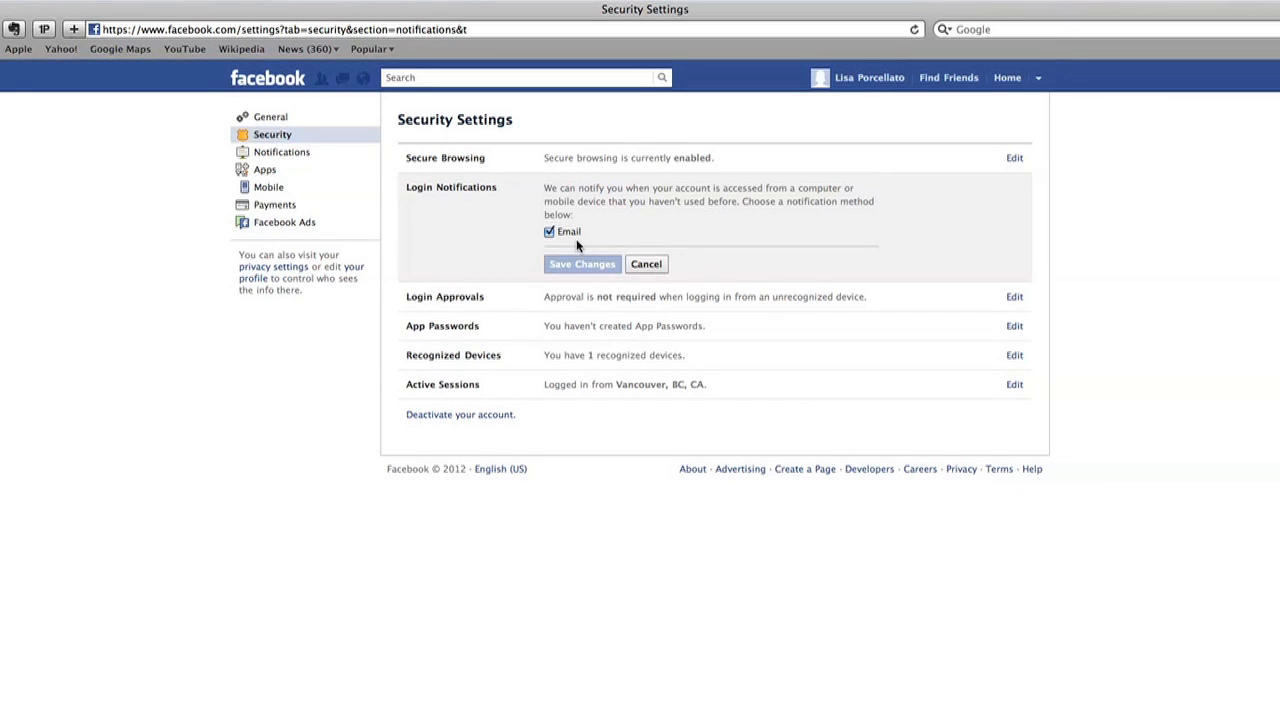
click(582, 264)
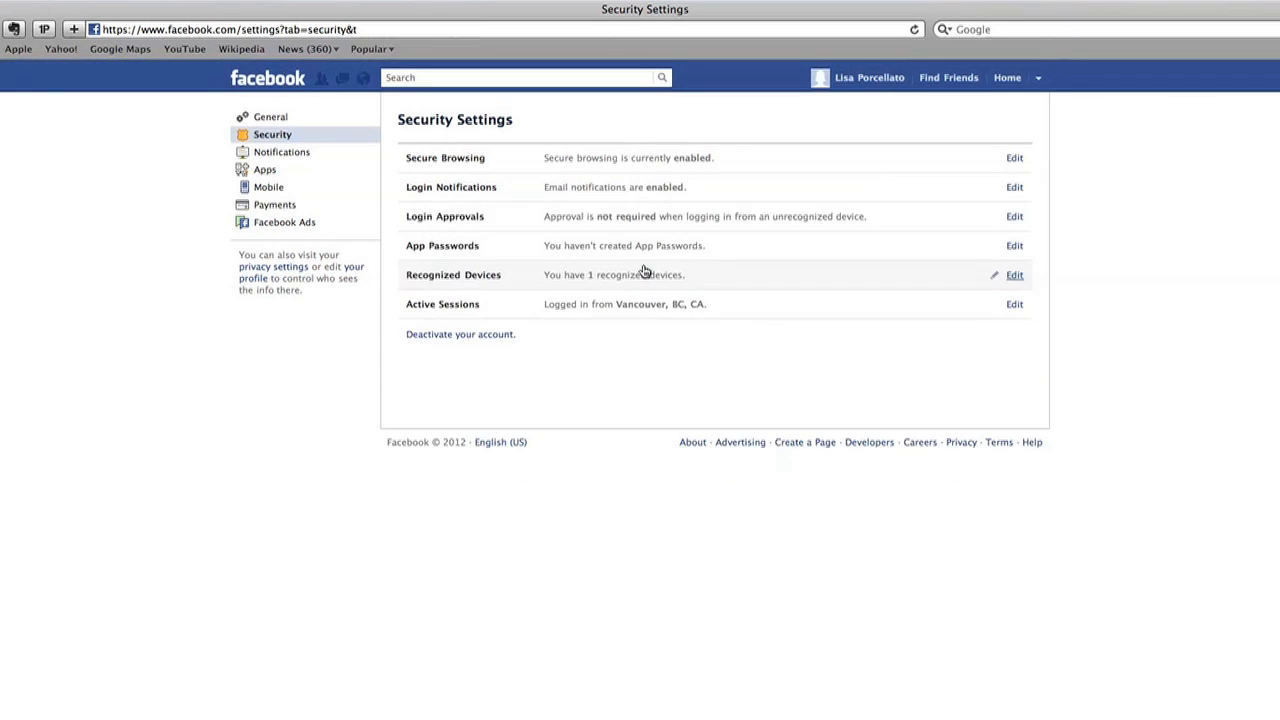
mouse_move(1036, 198)
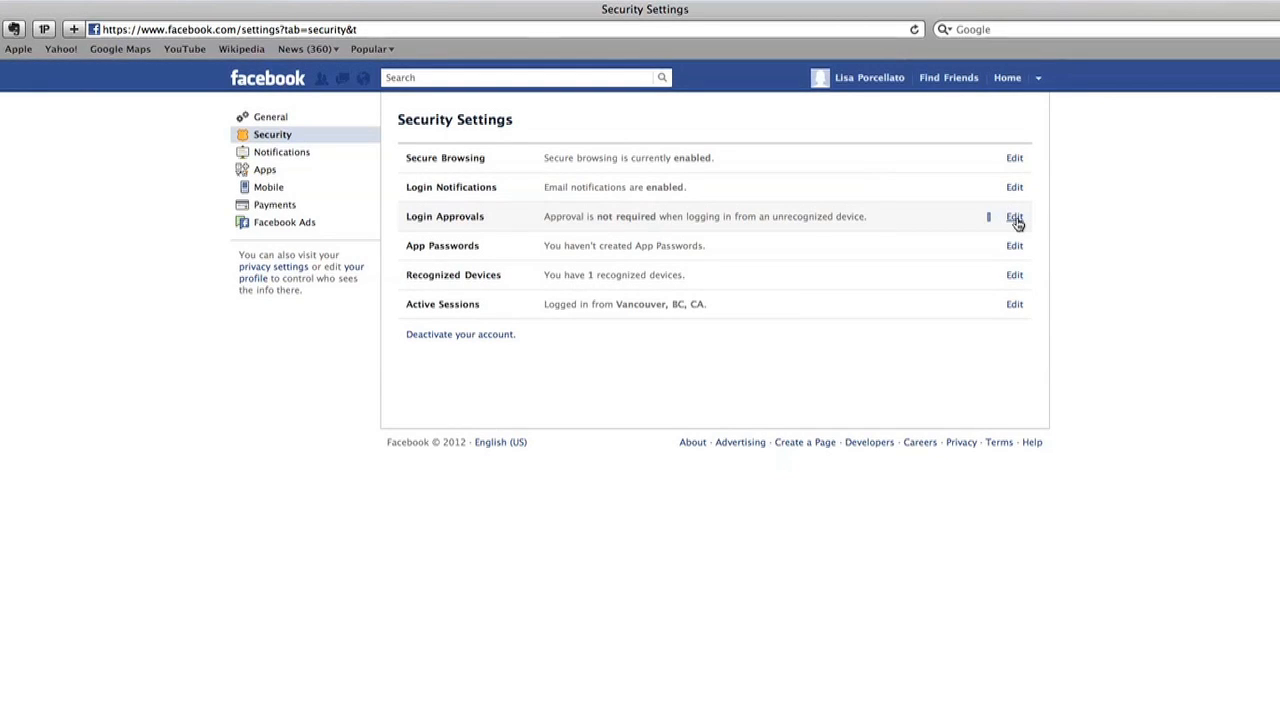
click(1014, 216)
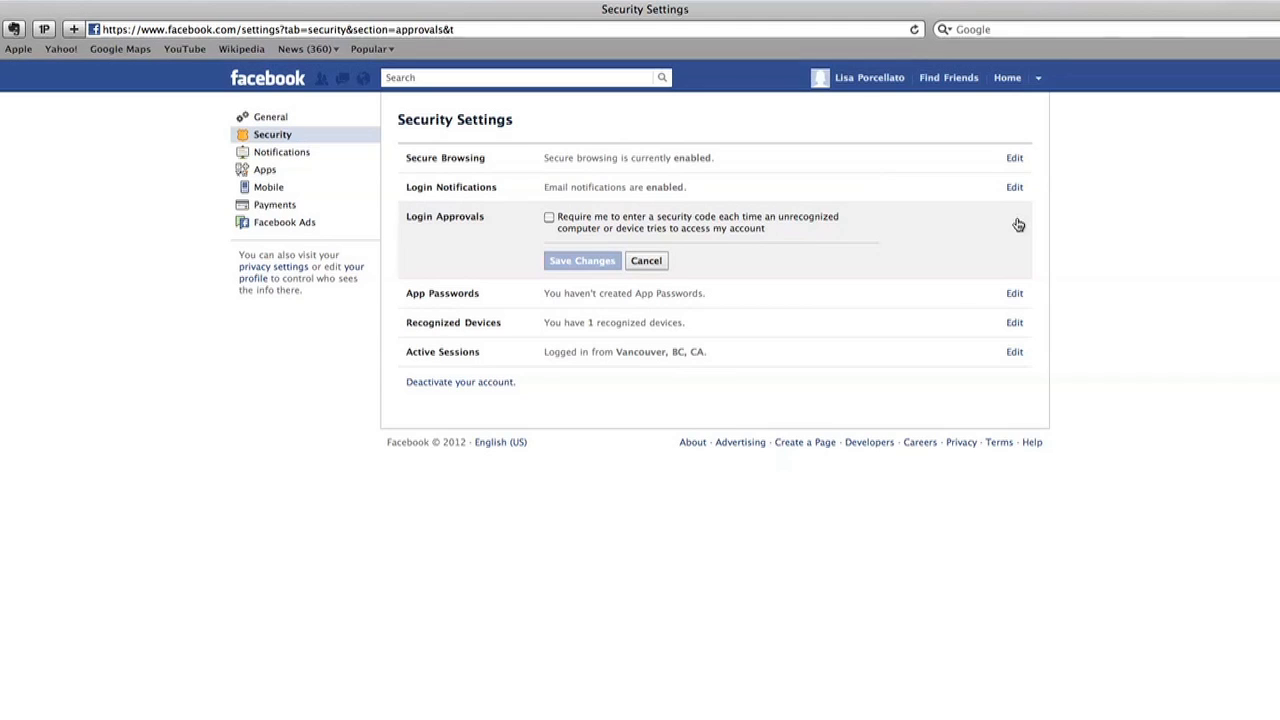
mouse_move(1016, 224)
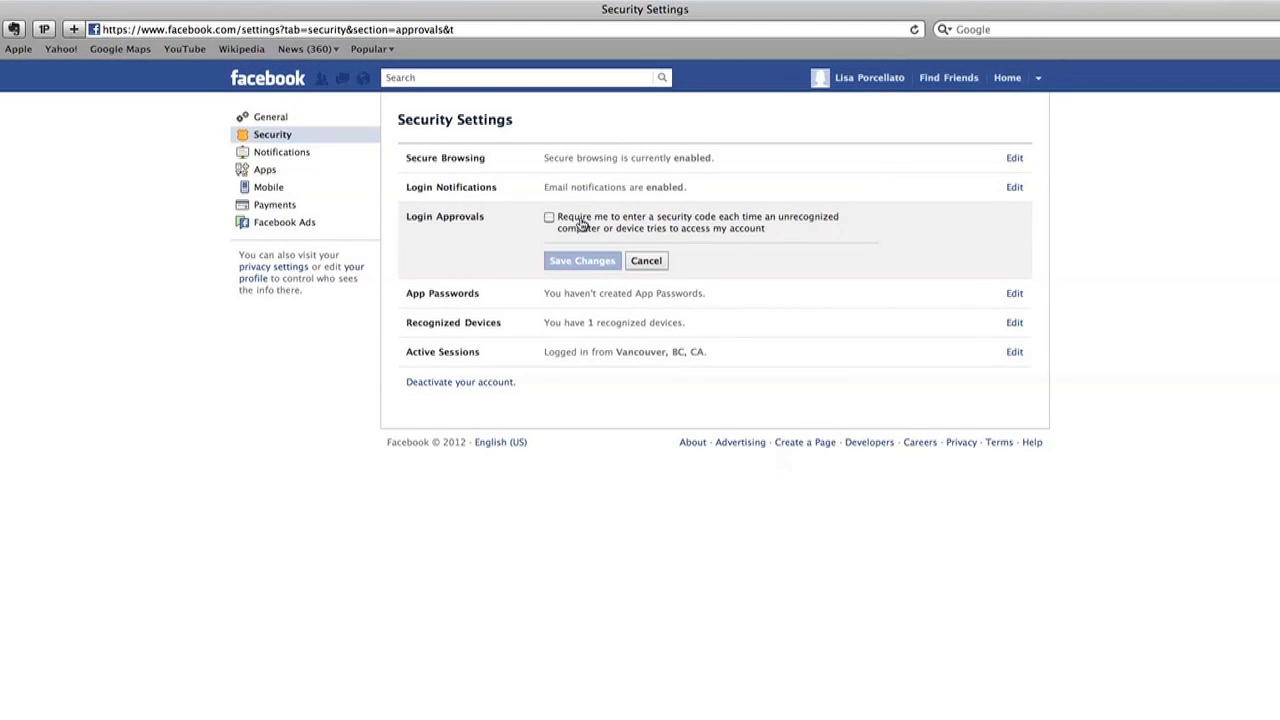
click(582, 260)
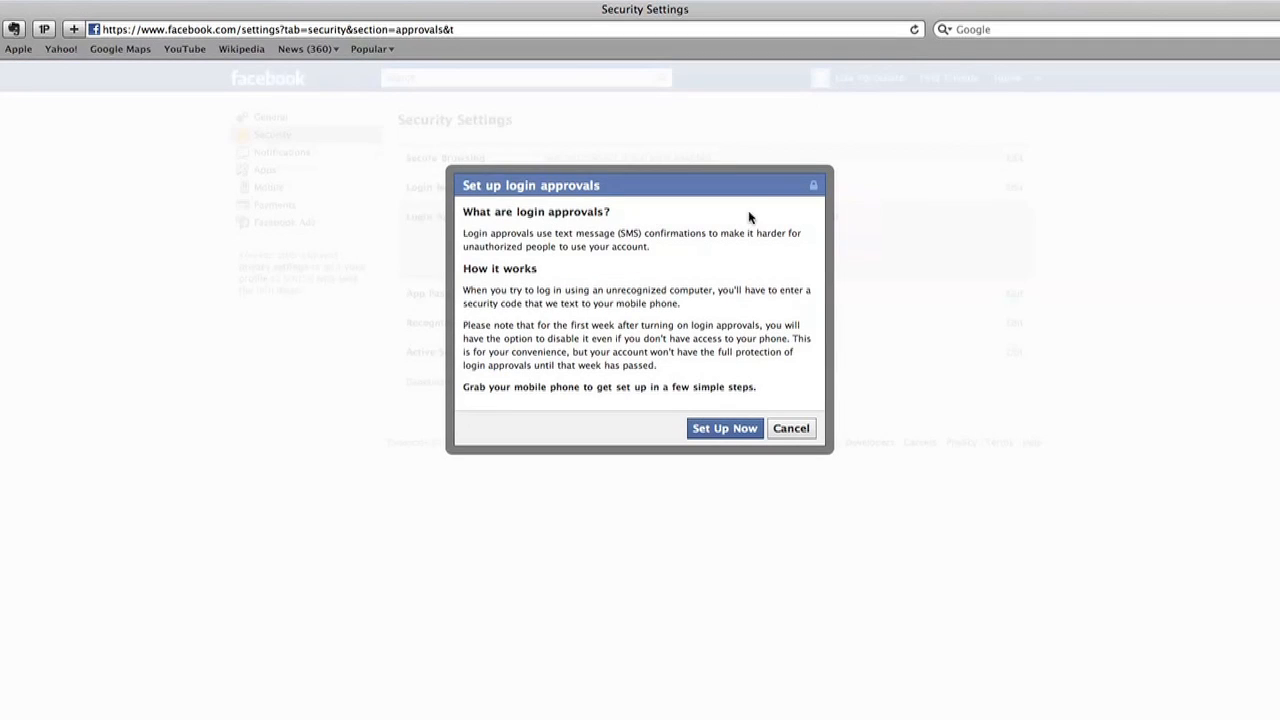
mouse_move(800, 216)
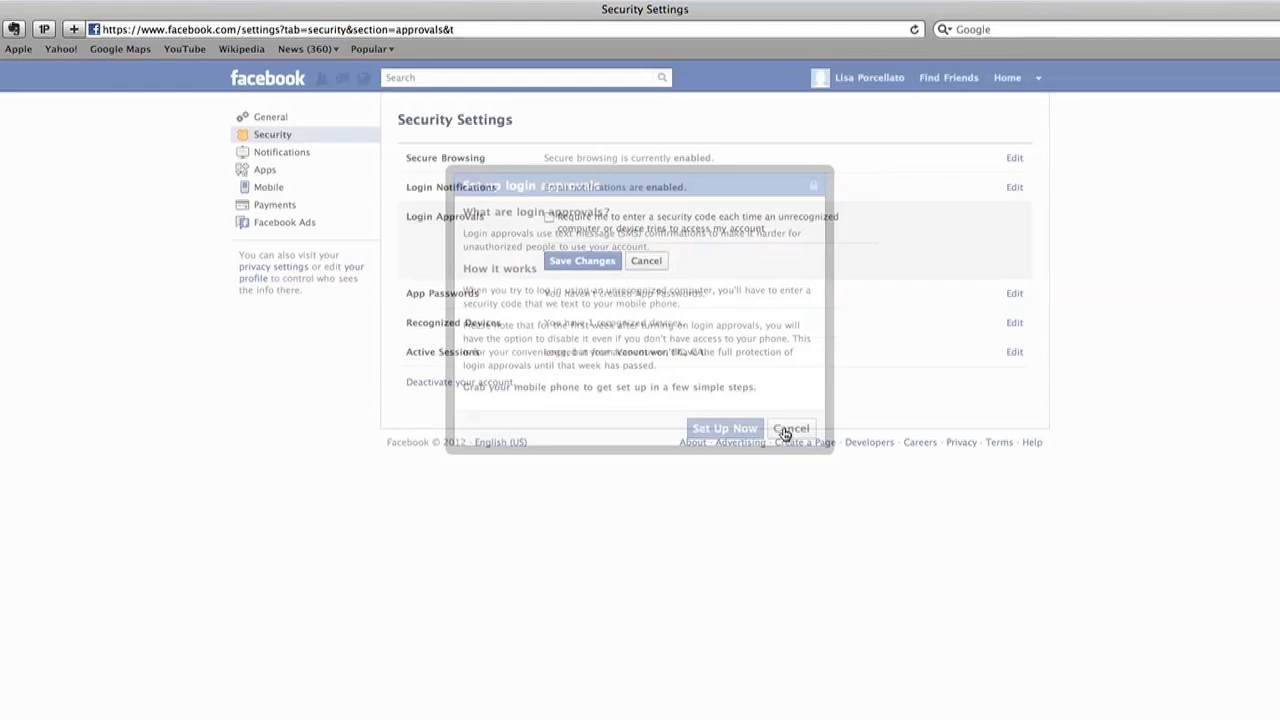
click(792, 428)
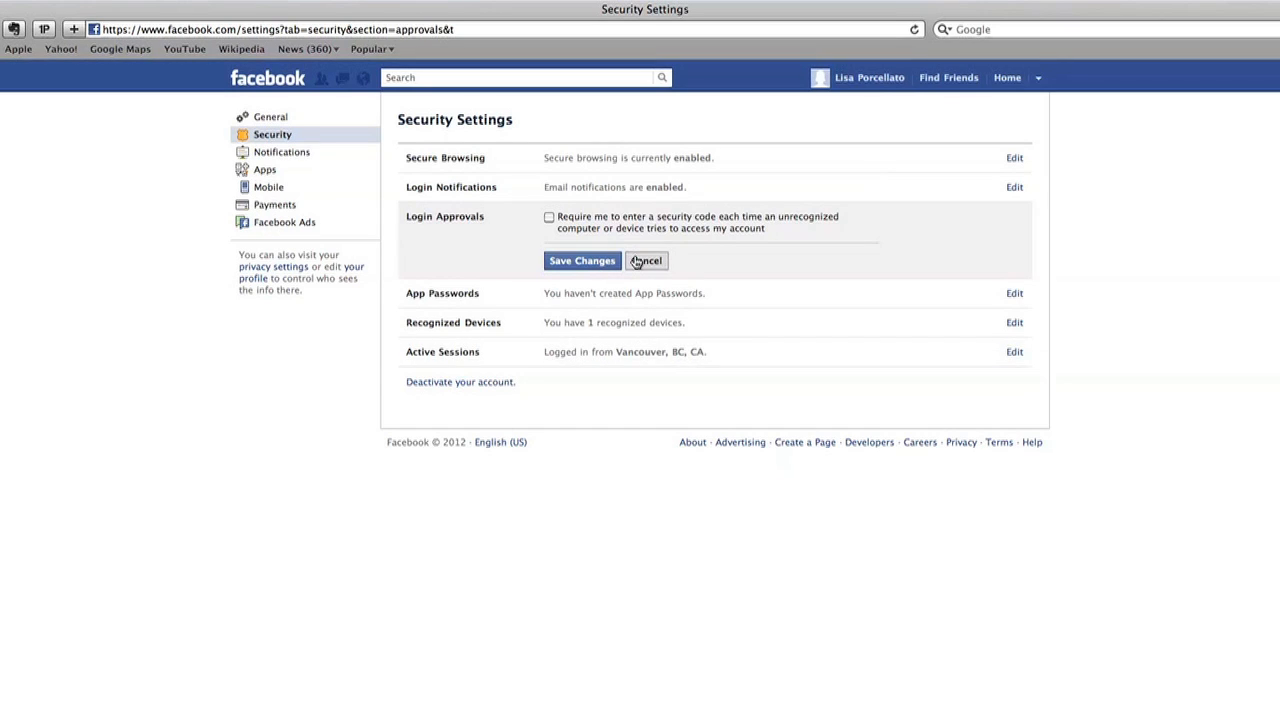
click(646, 260)
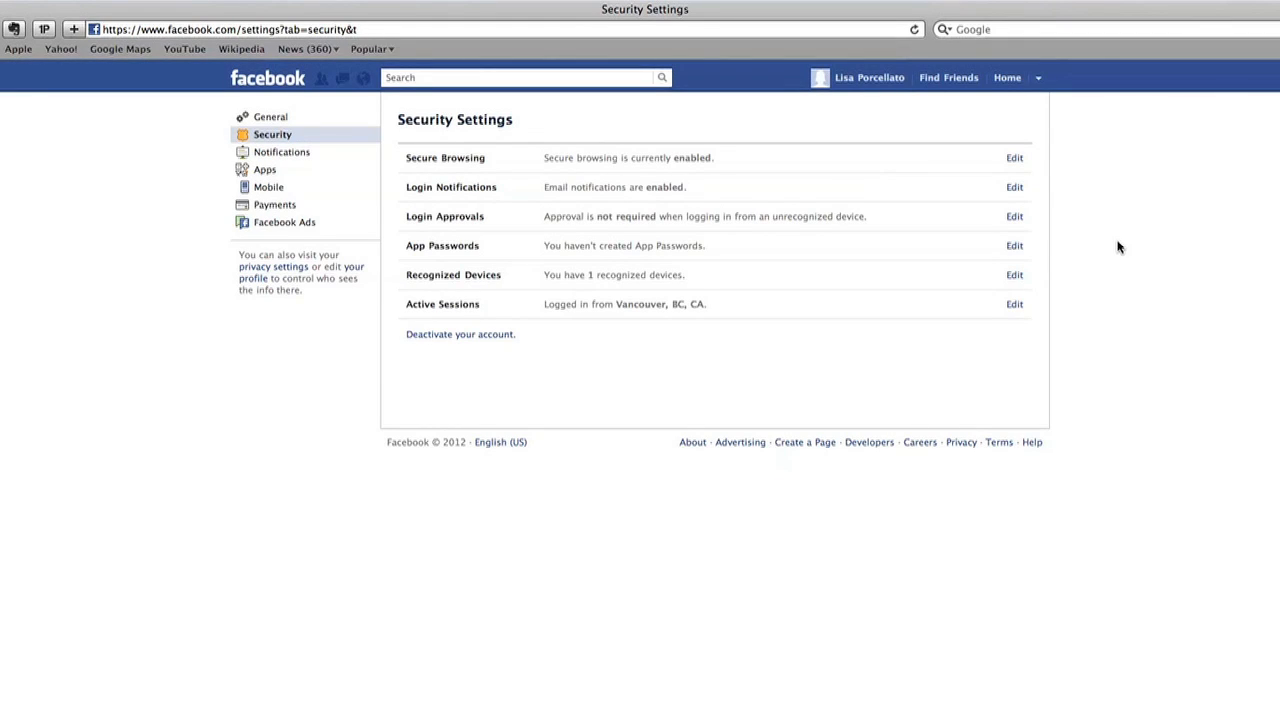
mouse_move(1014, 248)
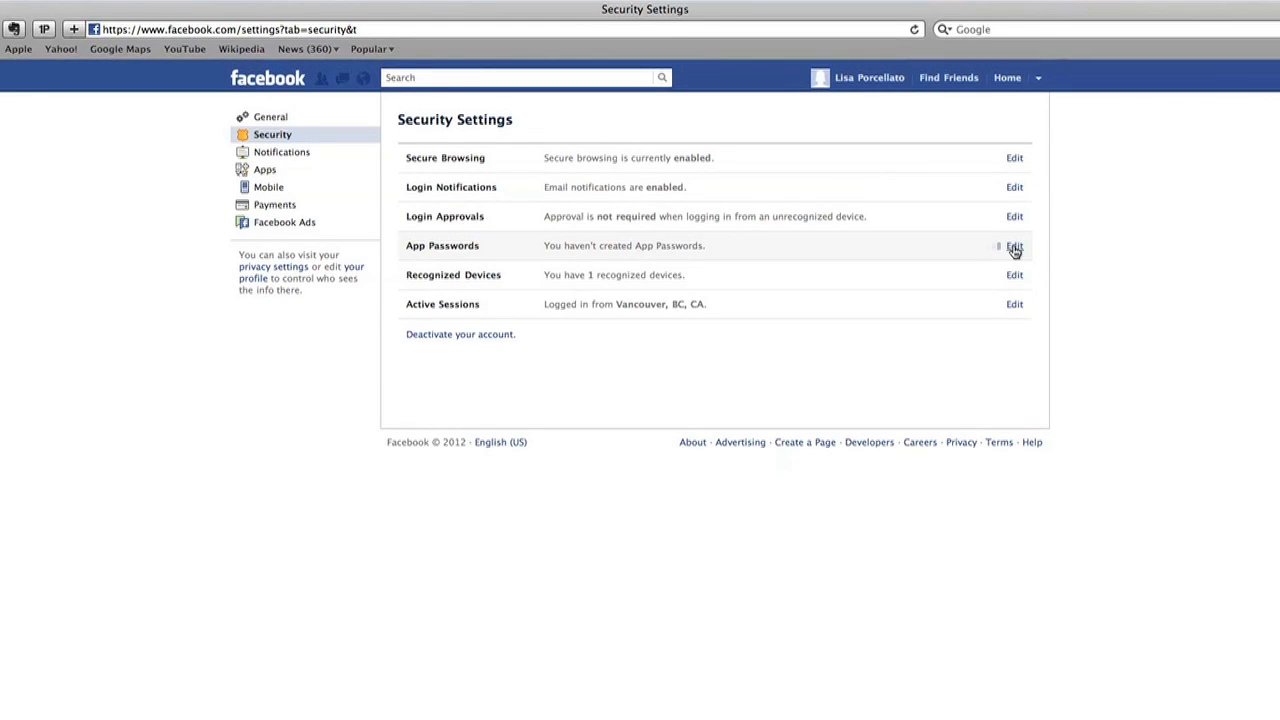
Review the app passwords generation explanation and decline it with Not Now
click(1014, 244)
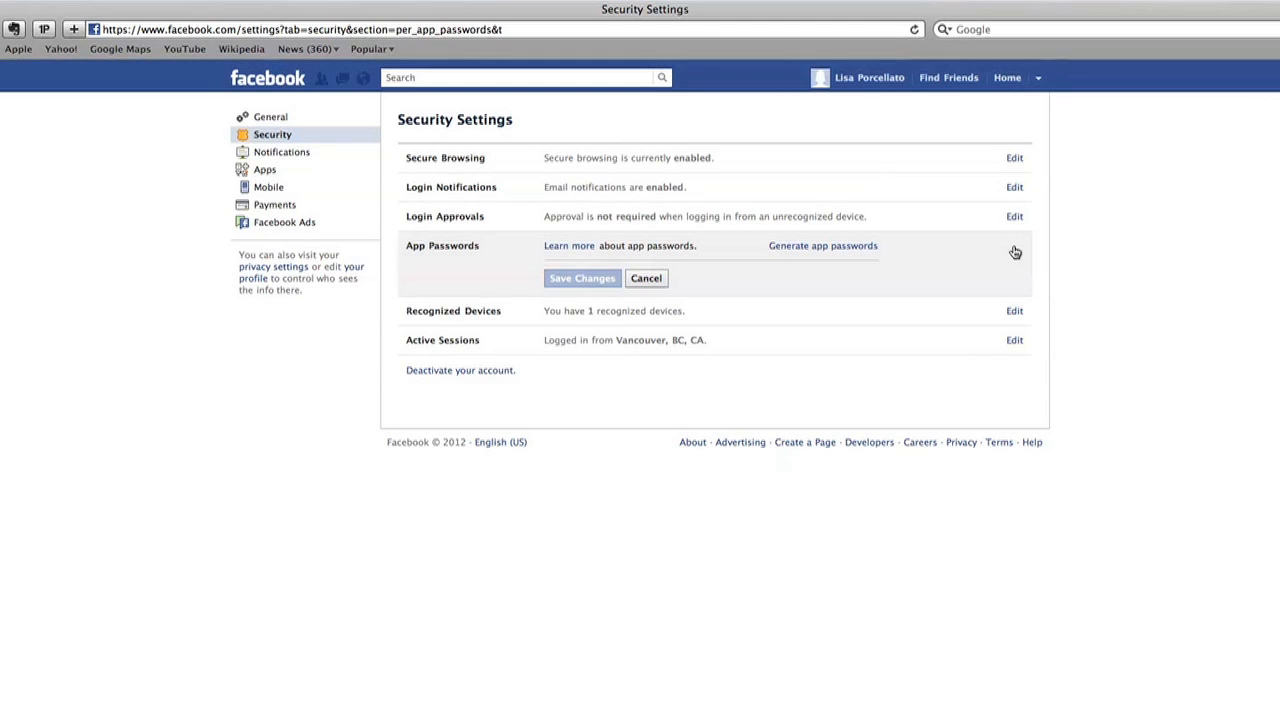
mouse_move(716, 278)
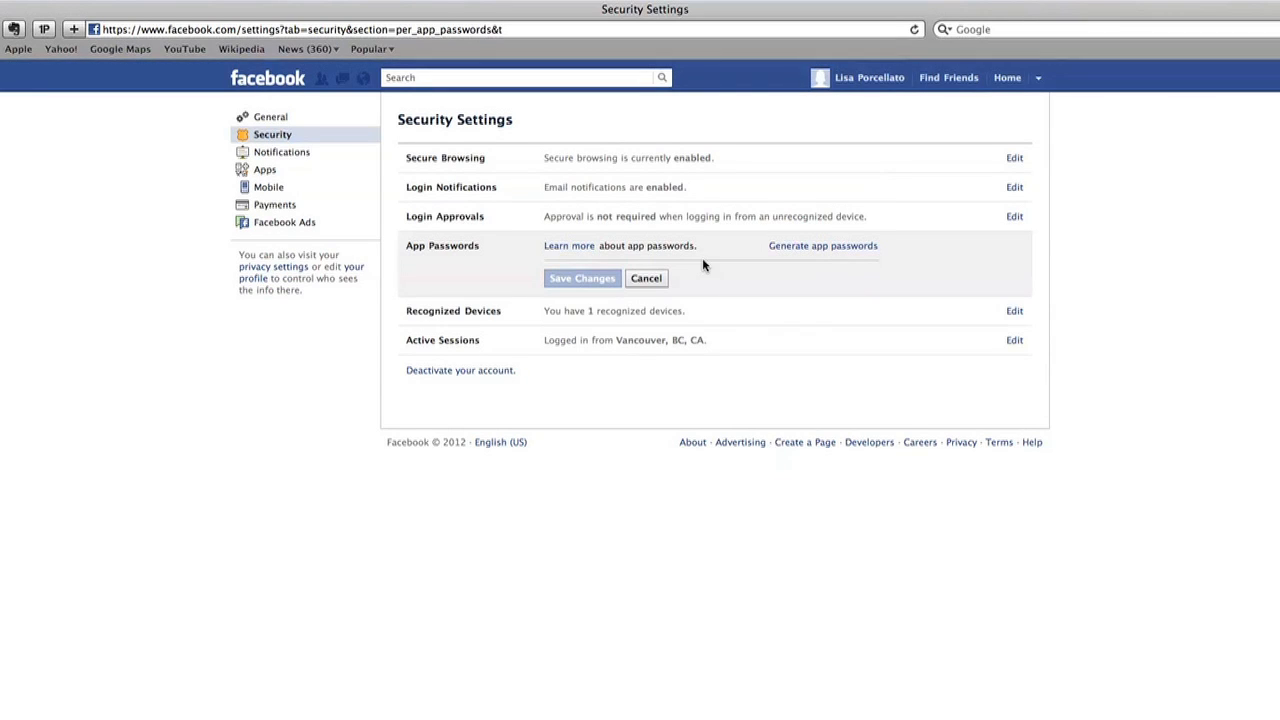
click(822, 244)
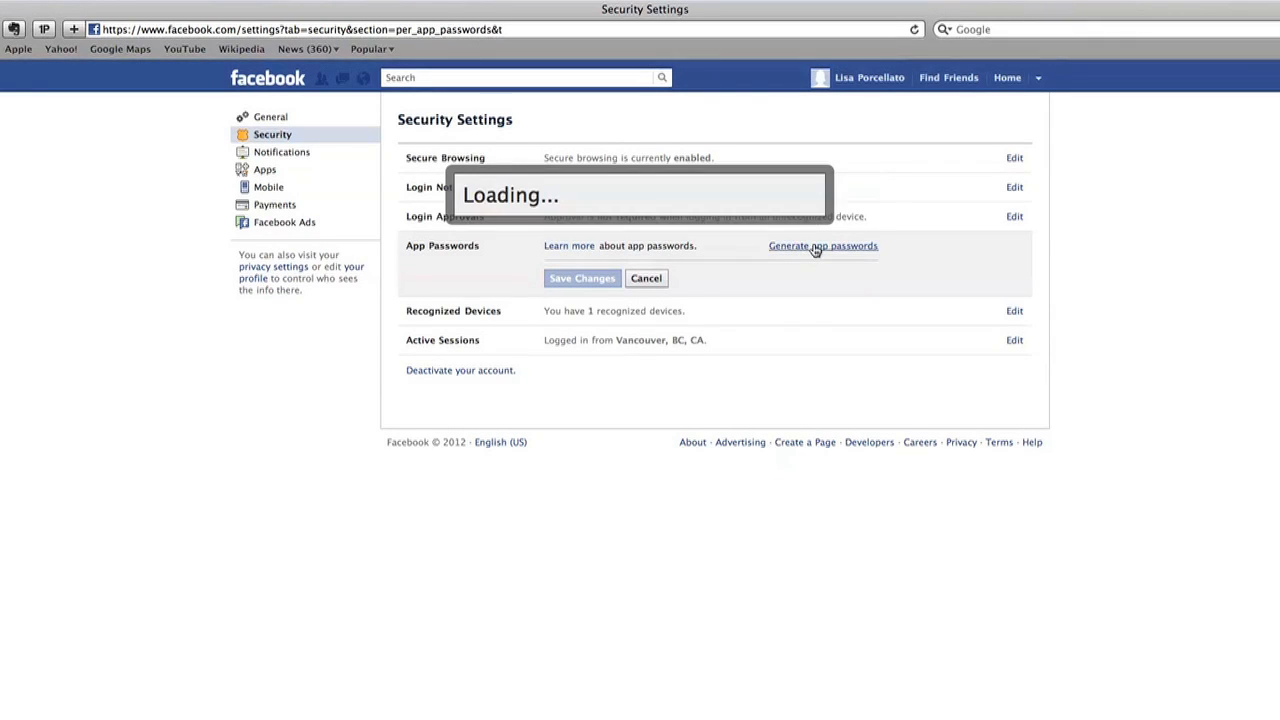
click(822, 244)
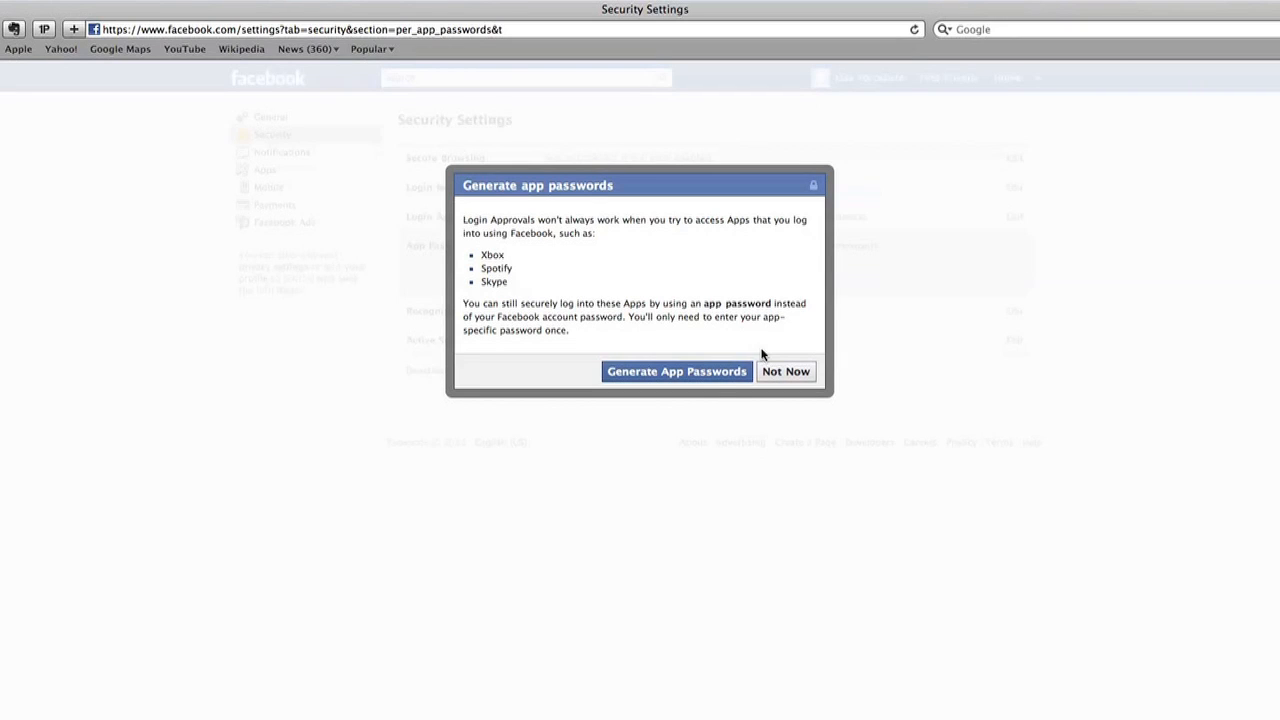
mouse_move(708, 378)
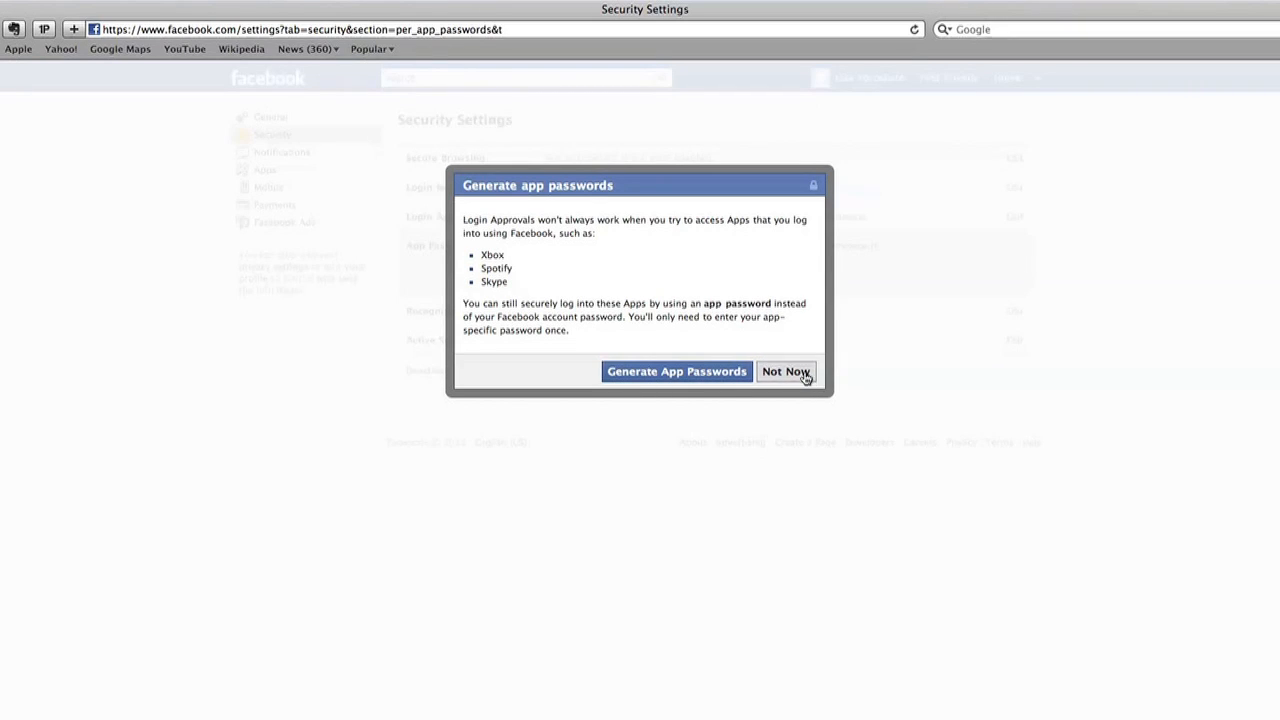
click(786, 370)
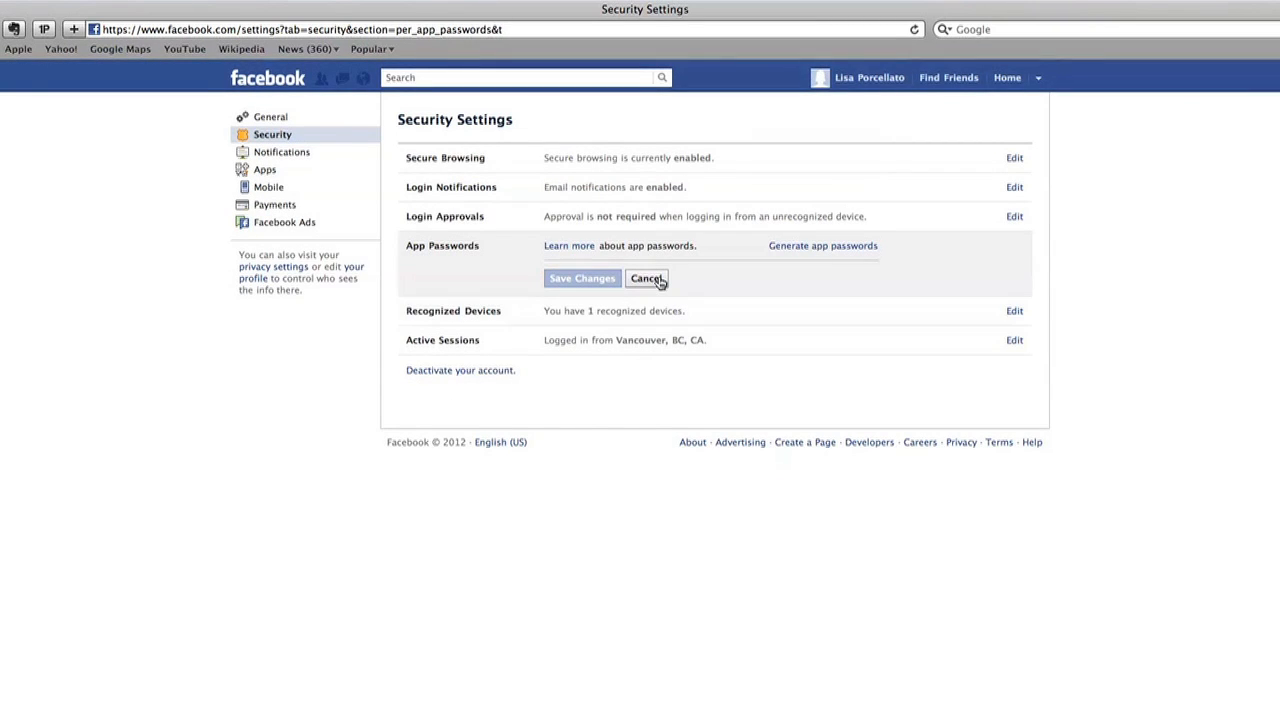
Check the recognized devices list showing one work computer and close it without saving
click(648, 278)
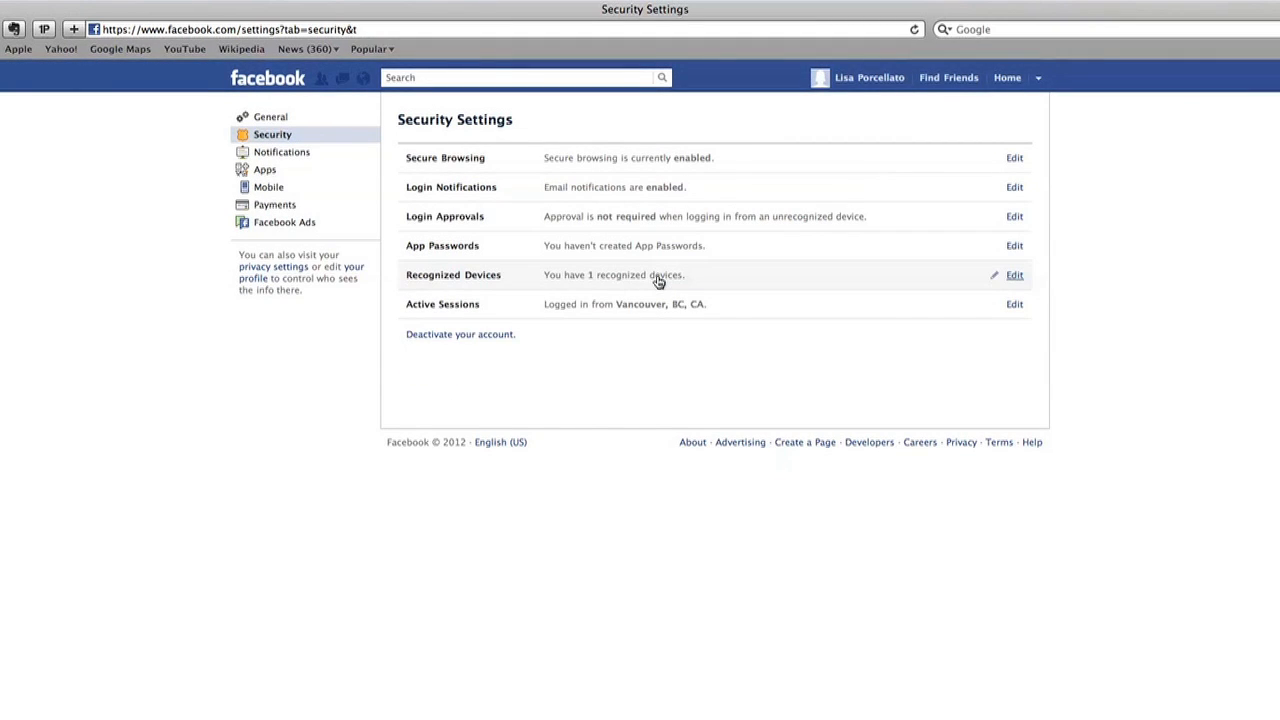
mouse_move(1070, 280)
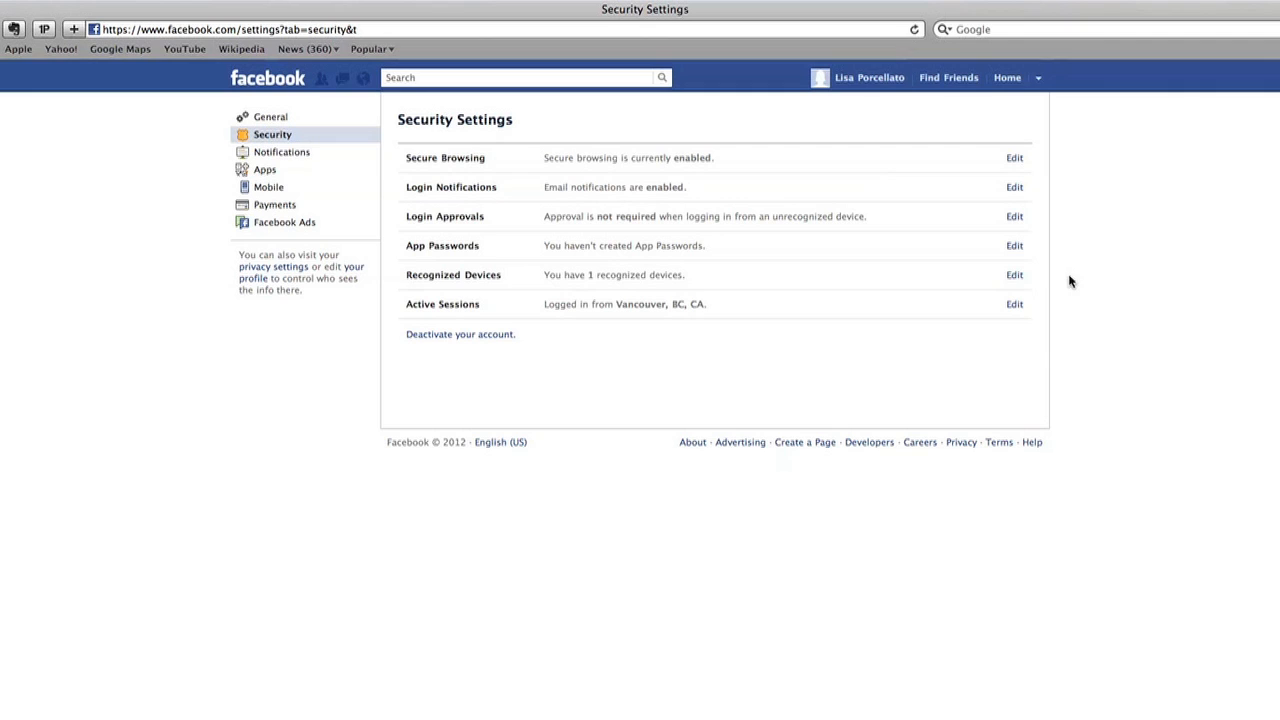
click(1012, 274)
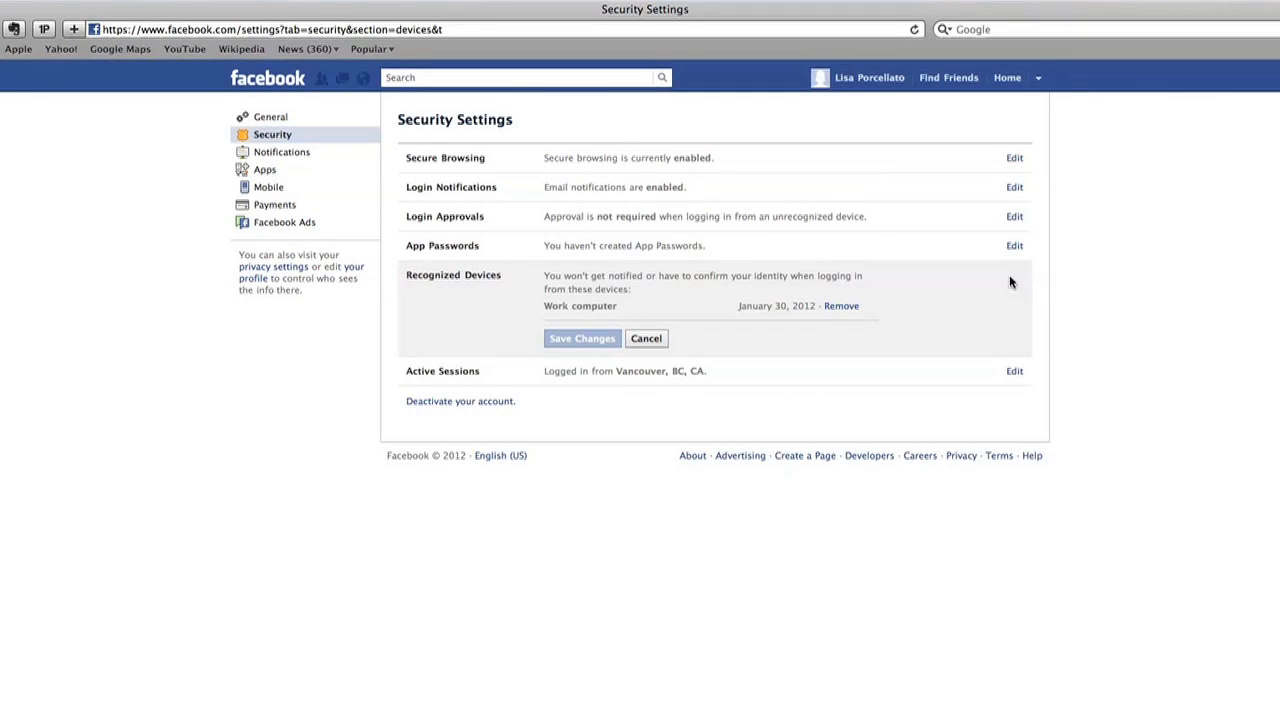
mouse_move(858, 318)
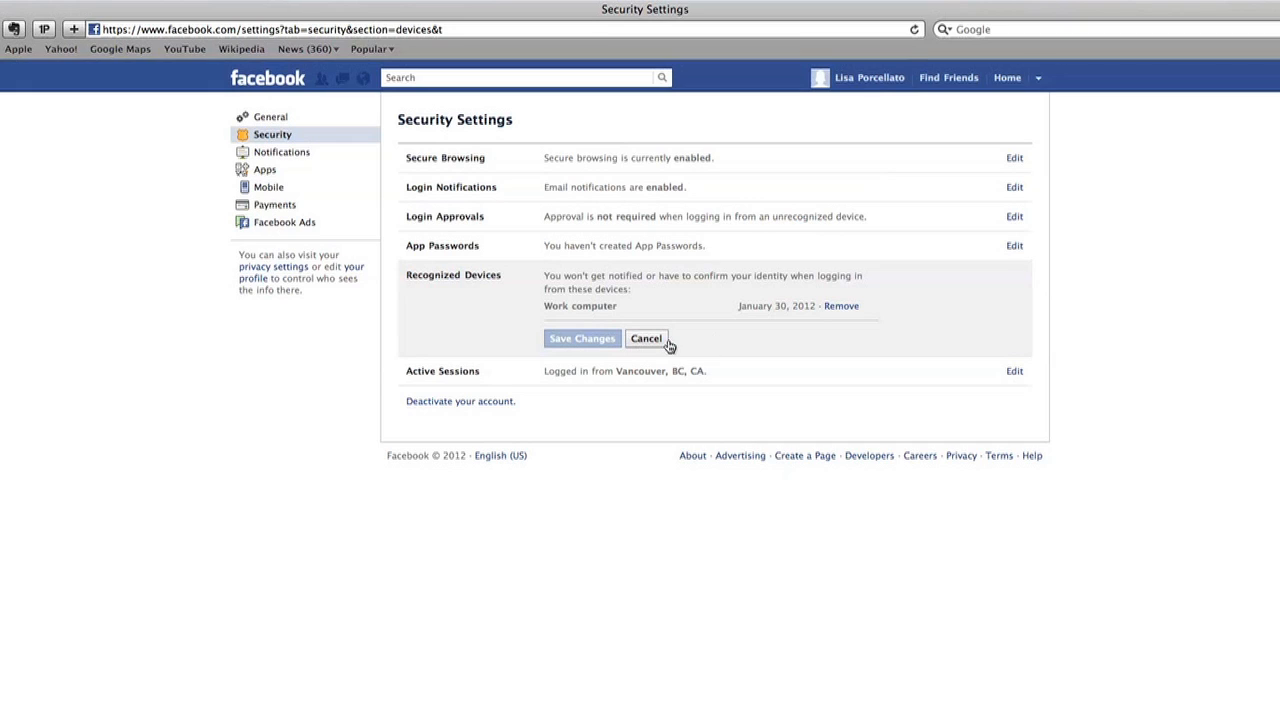
click(646, 338)
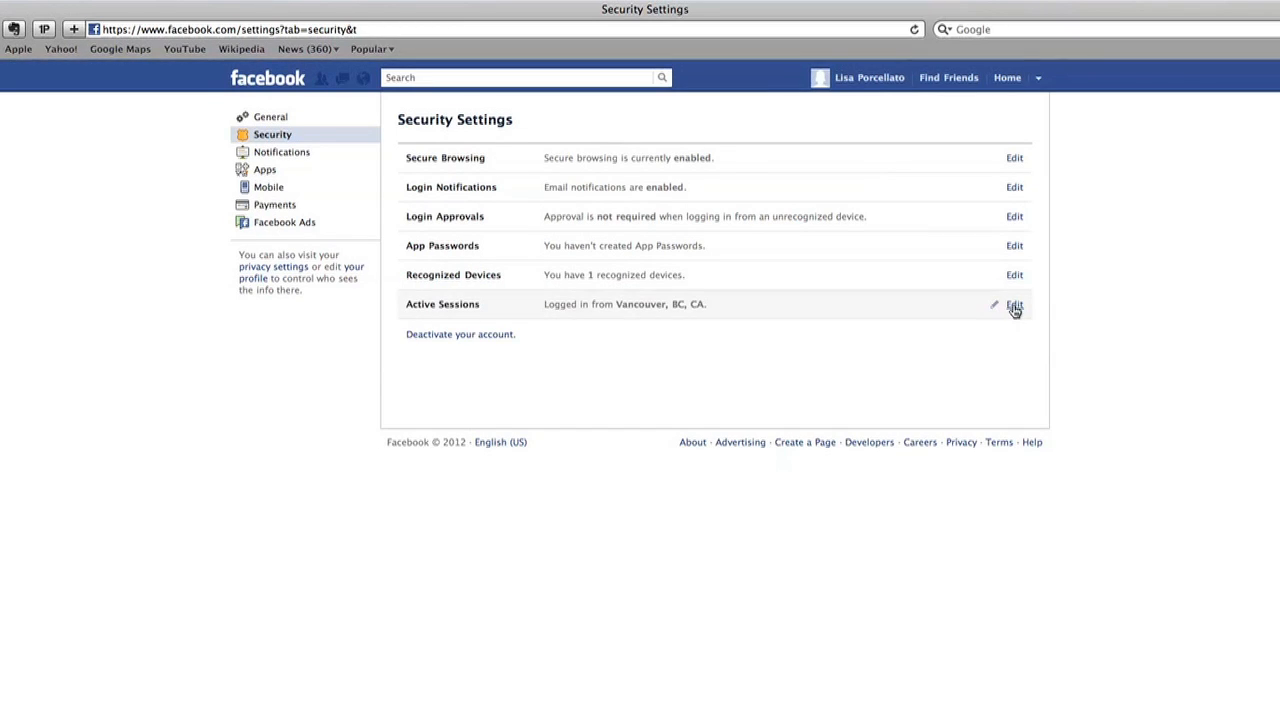
click(1014, 304)
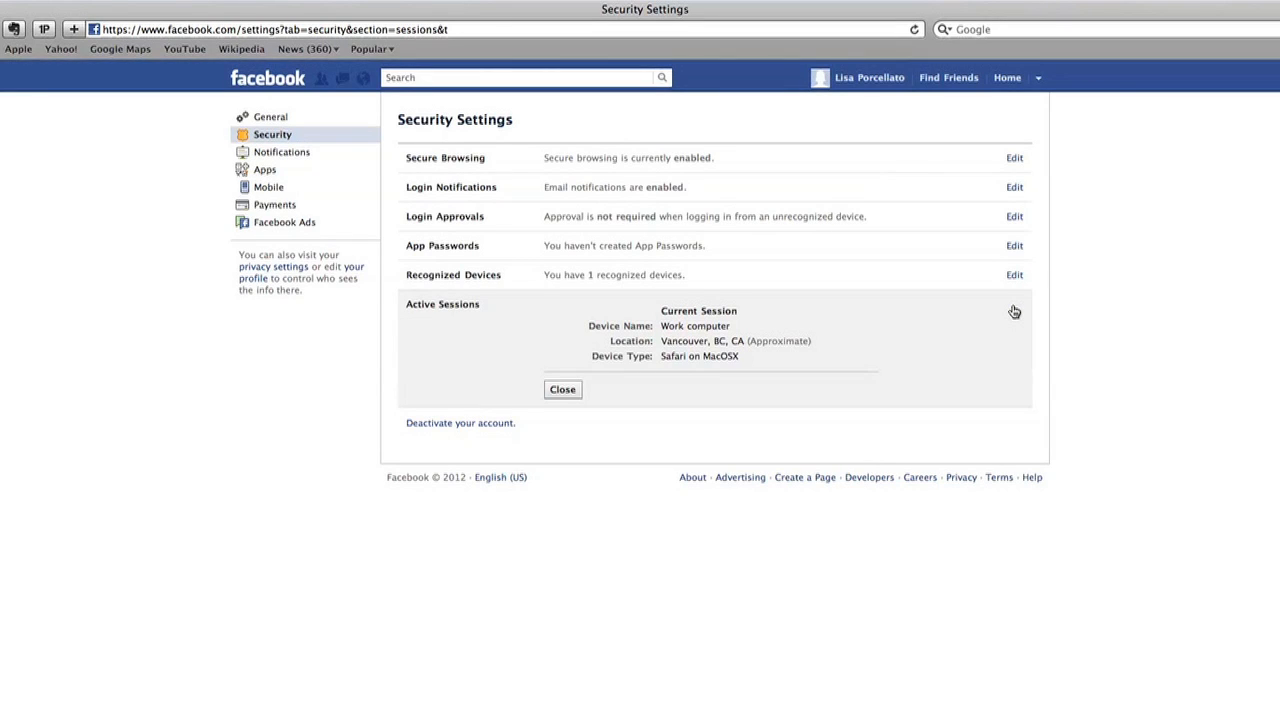
mouse_move(840, 360)
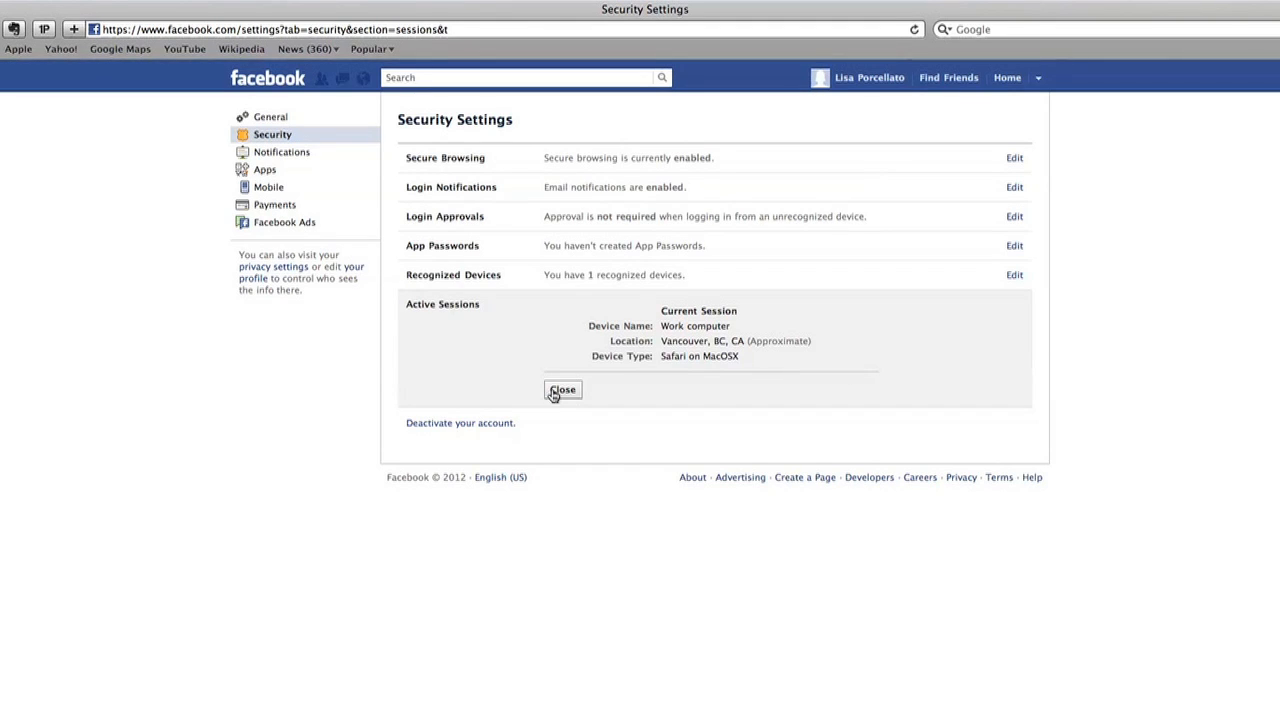
click(562, 390)
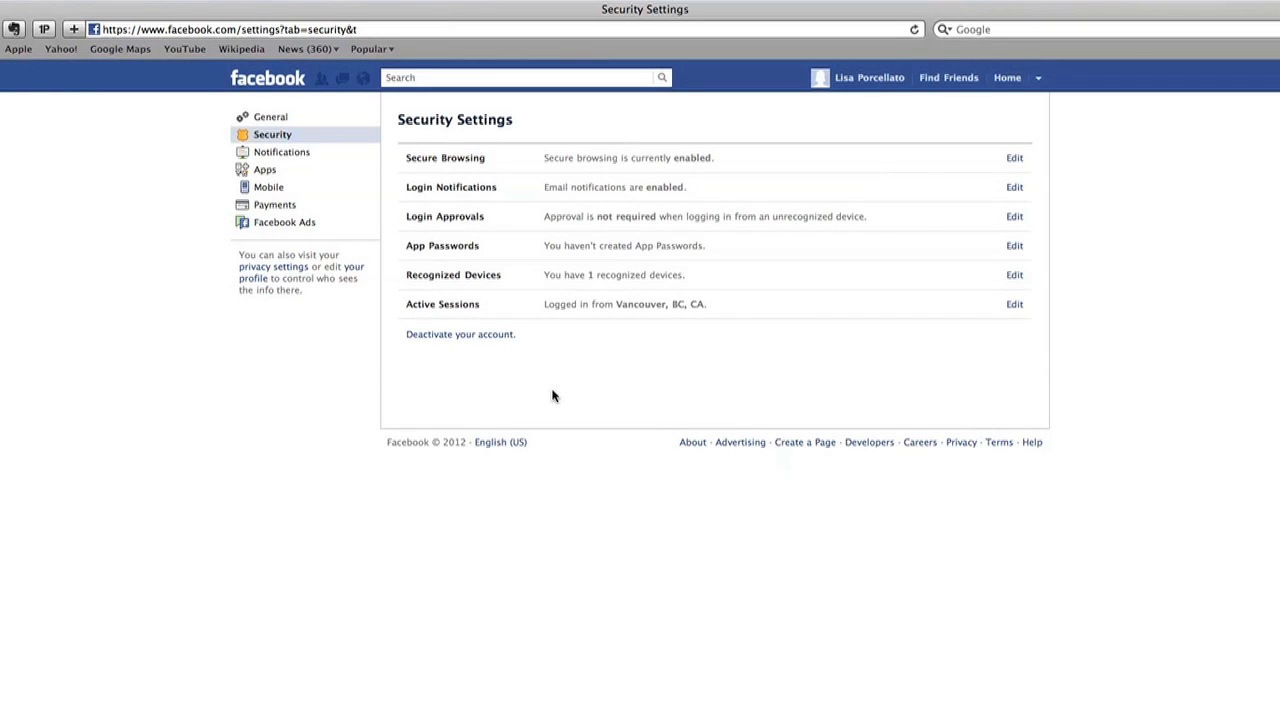
mouse_move(558, 396)
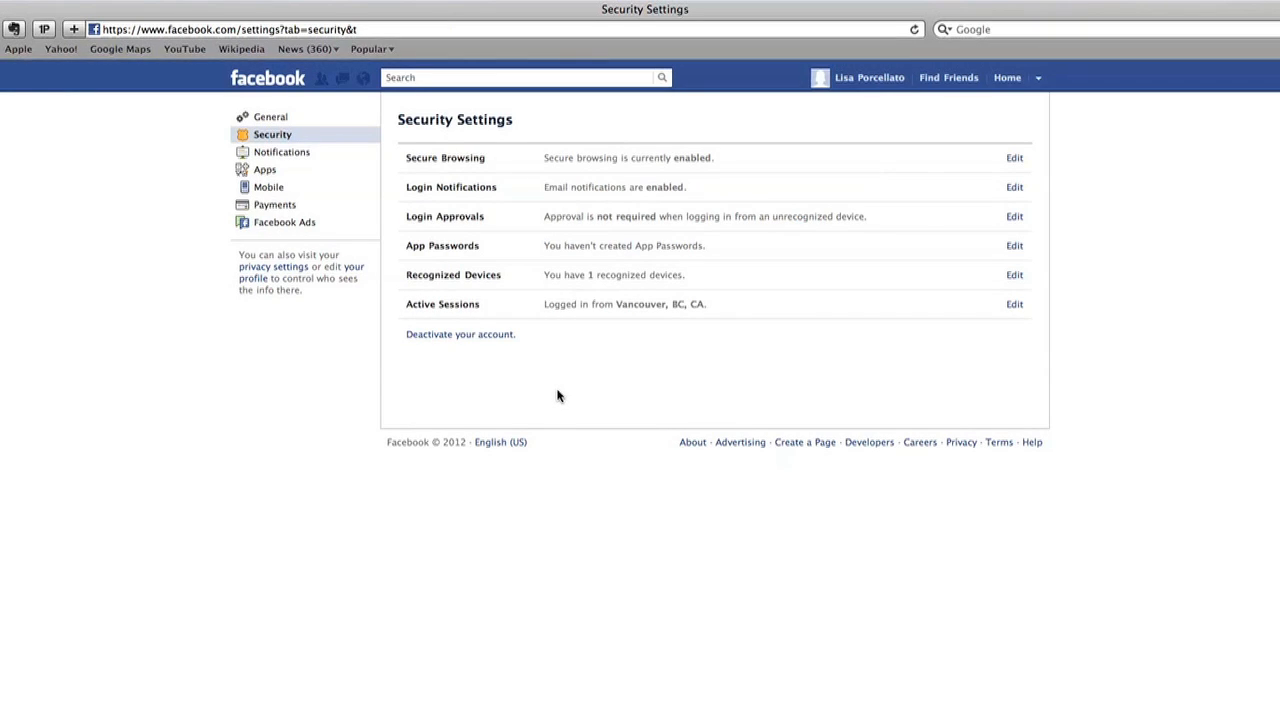
mouse_move(460, 336)
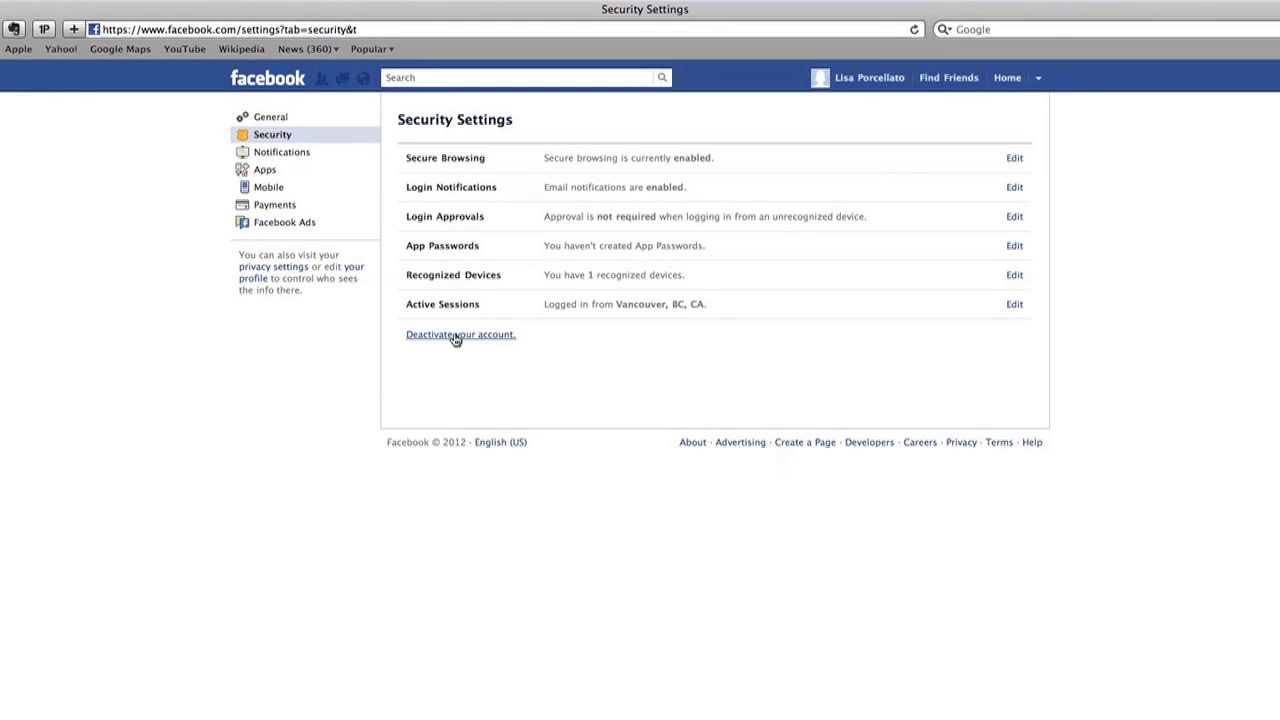
Preview the account deactivation form and cancel out, keeping the account active
click(460, 334)
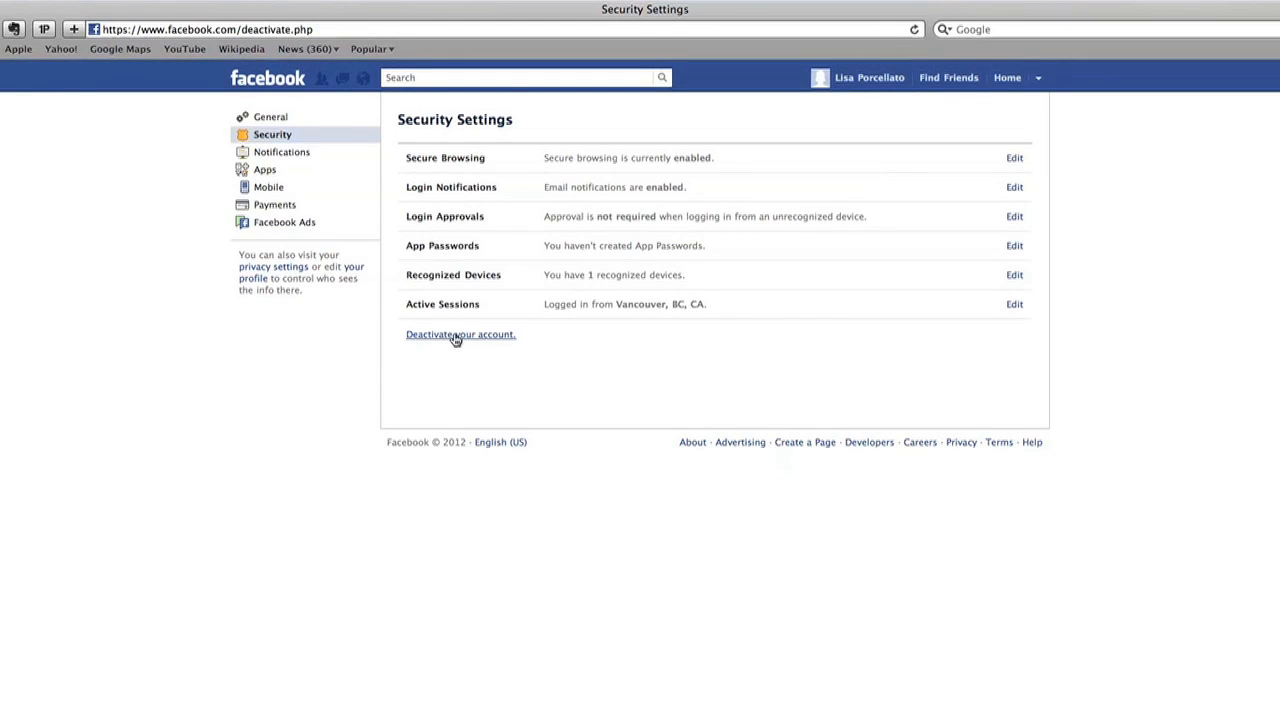
click(460, 334)
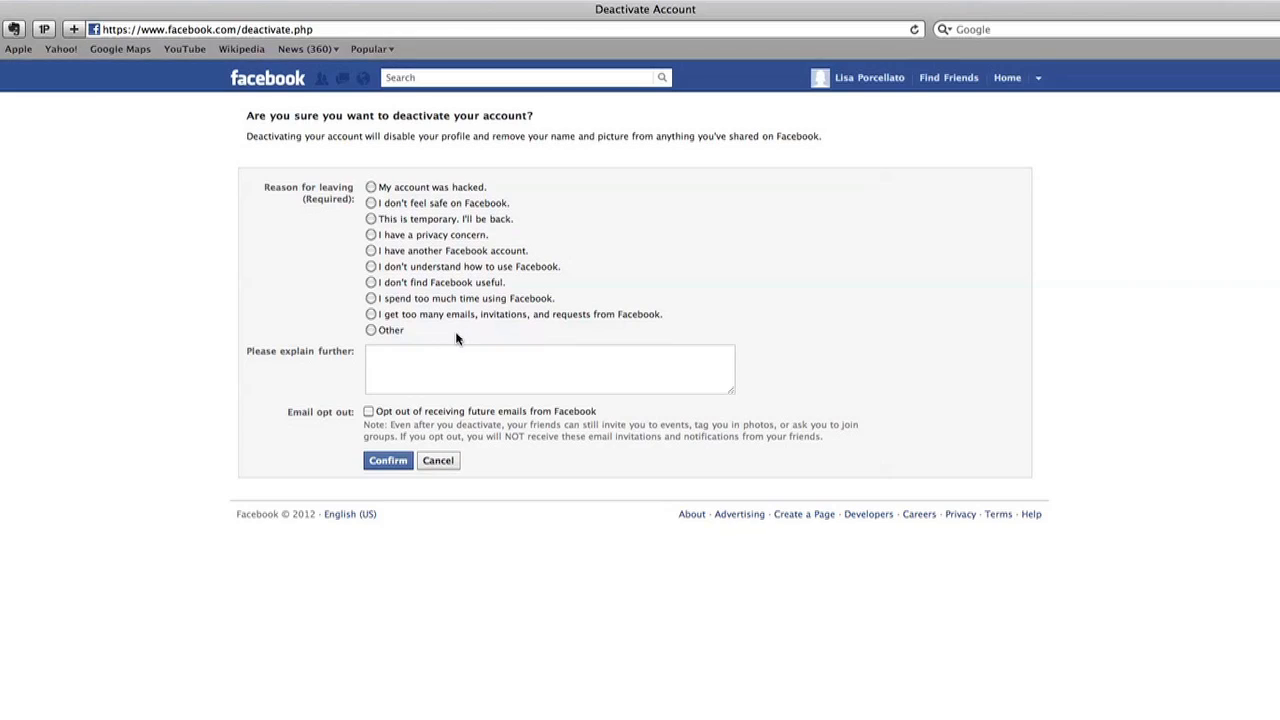
mouse_move(320, 396)
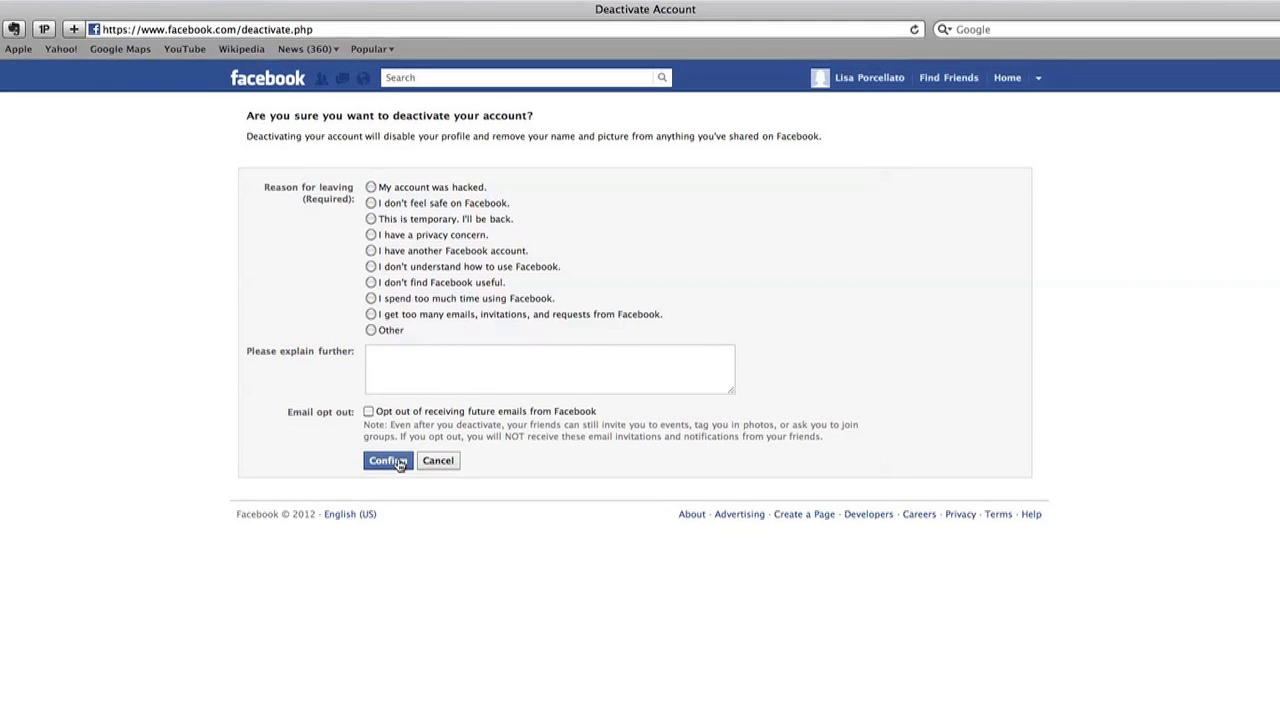
mouse_move(438, 466)
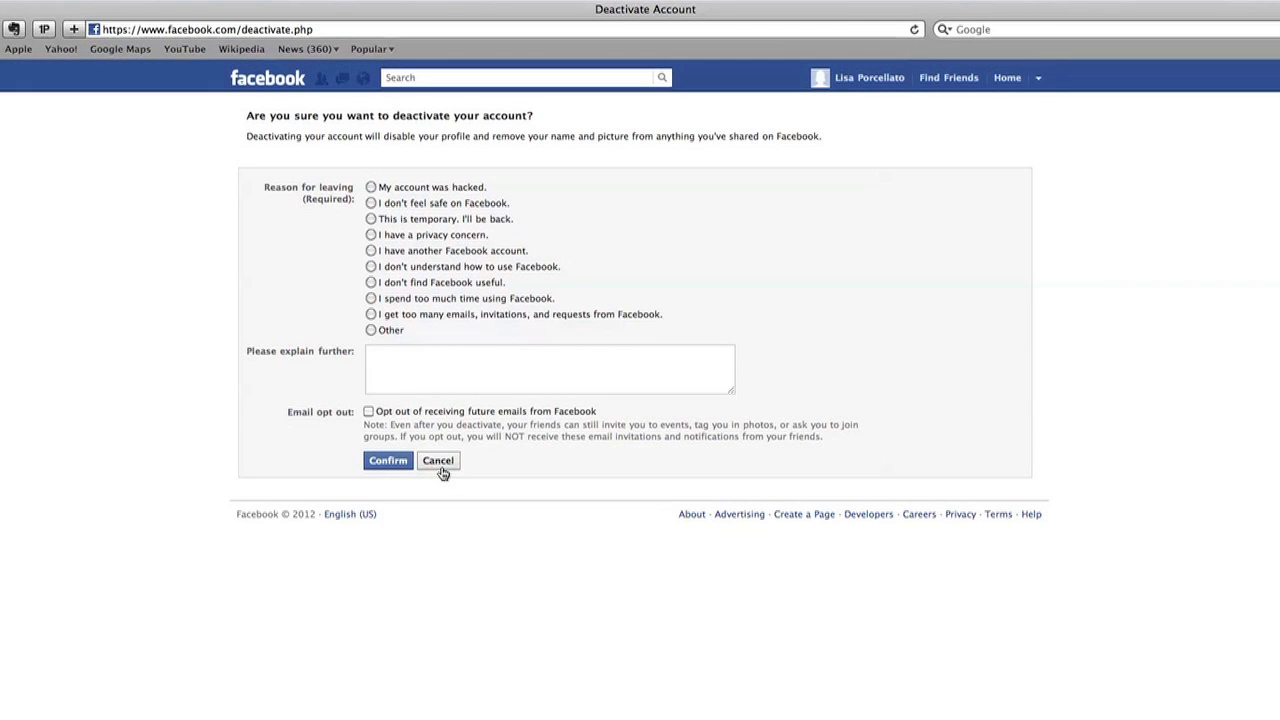
click(438, 460)
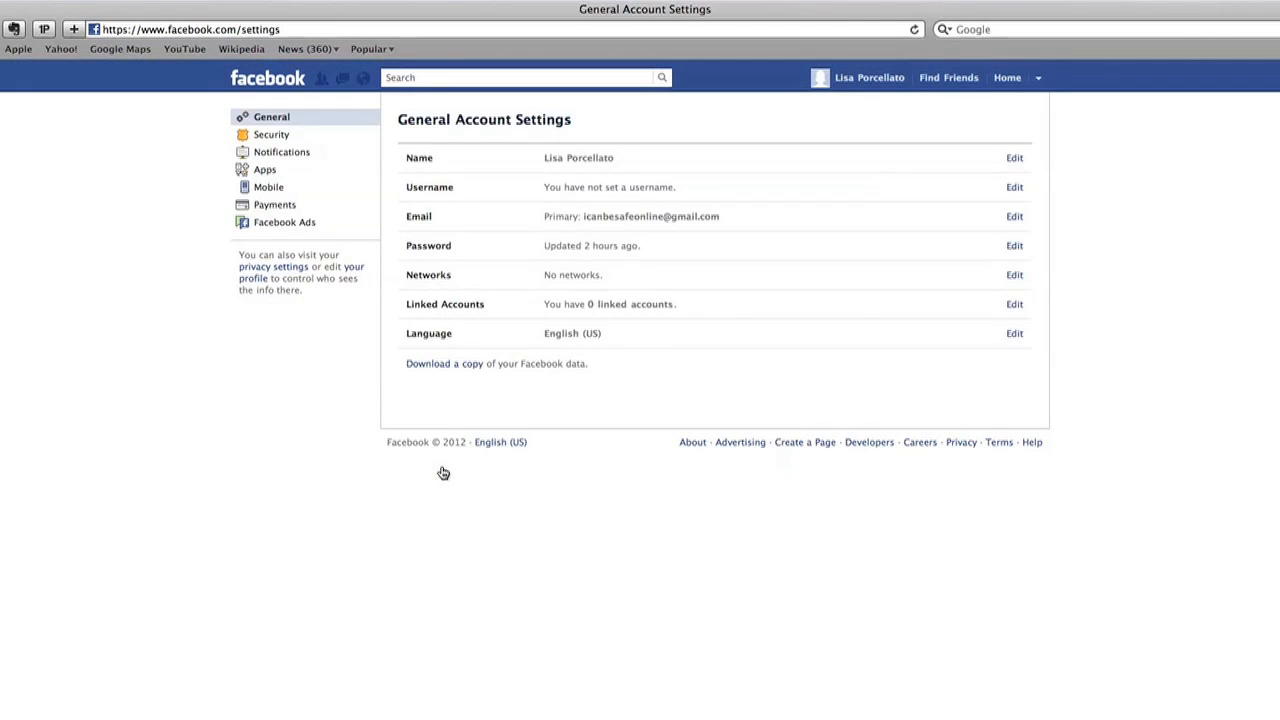
mouse_move(476, 418)
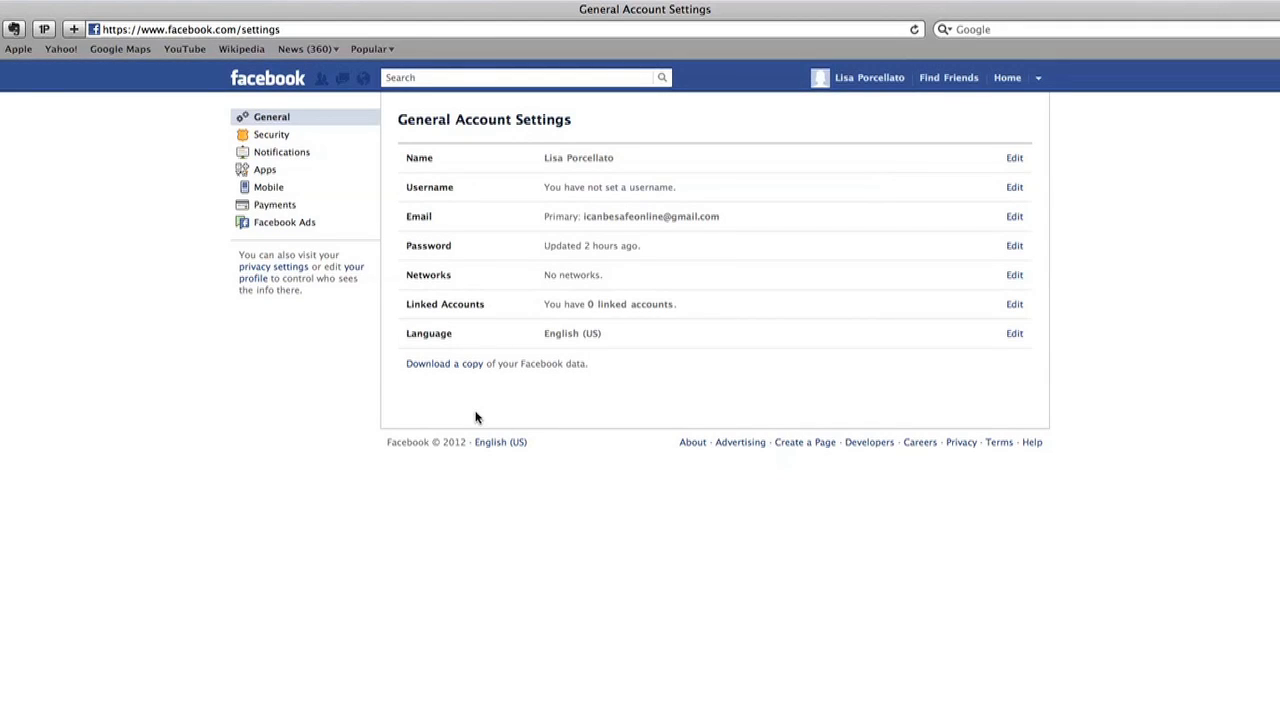
mouse_move(1156, 392)
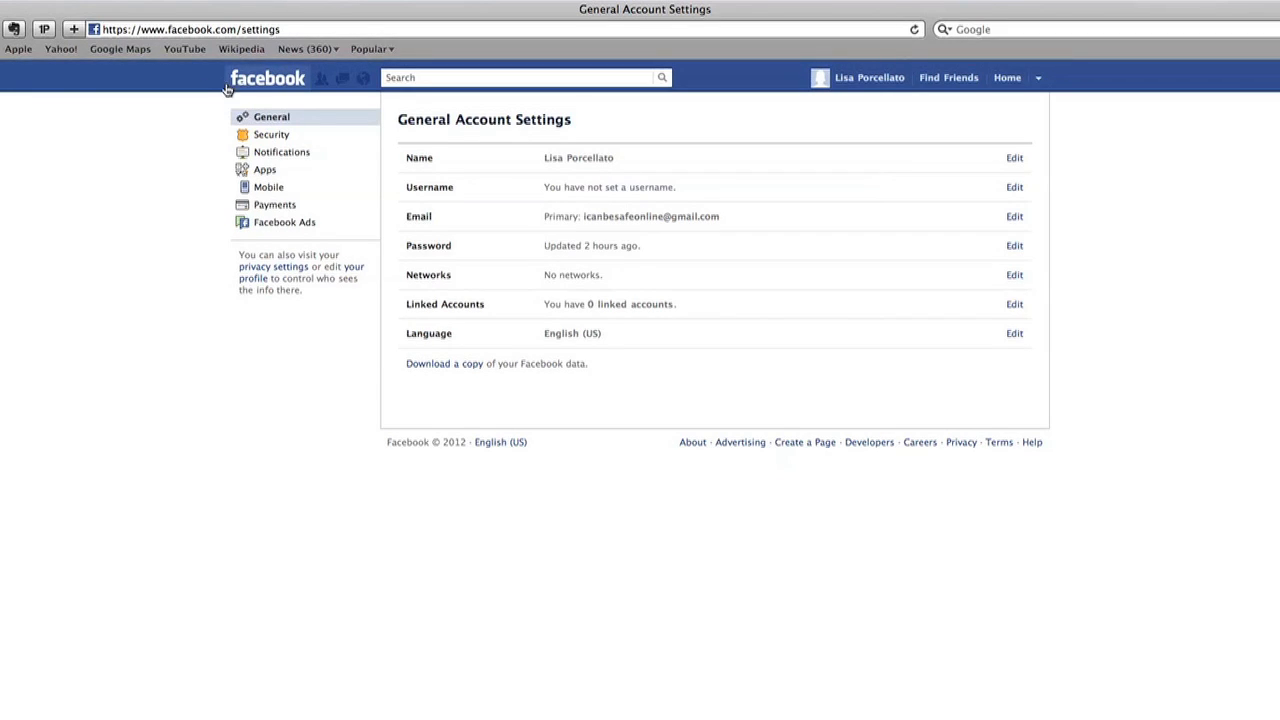
Return to the News Feed and scroll down to the icanbesafeonline shared post
click(268, 78)
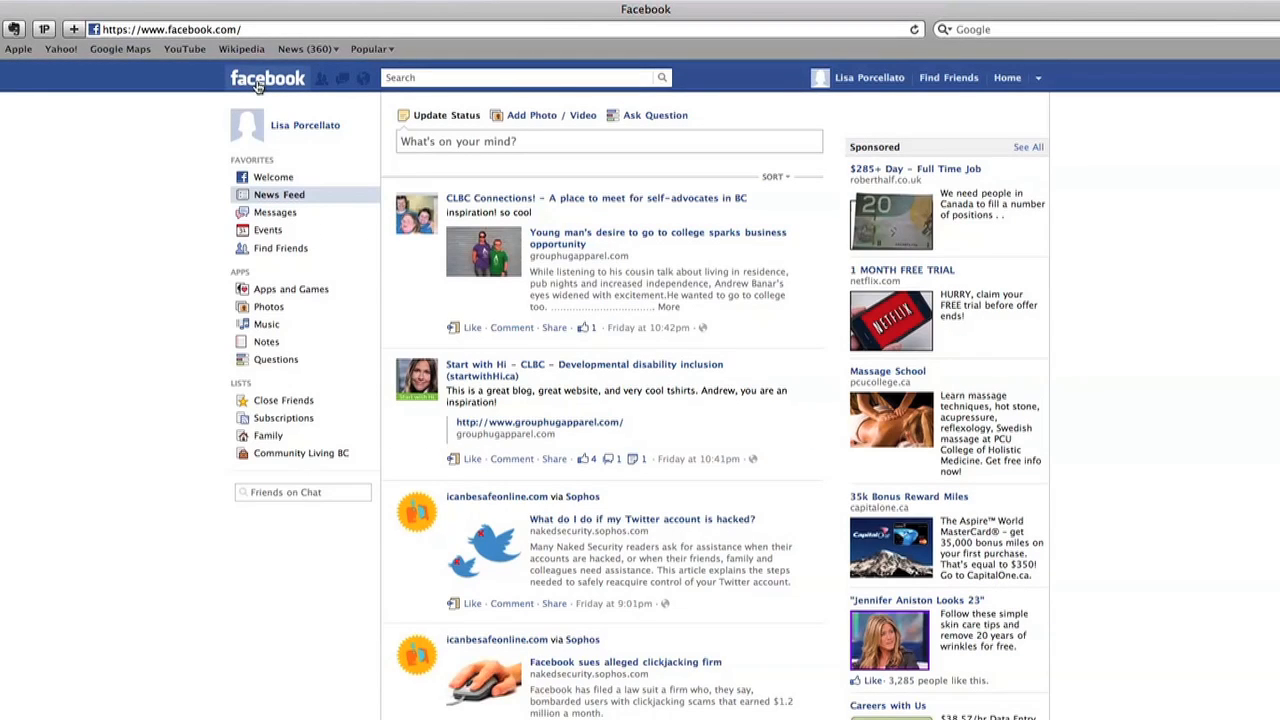
mouse_move(138, 248)
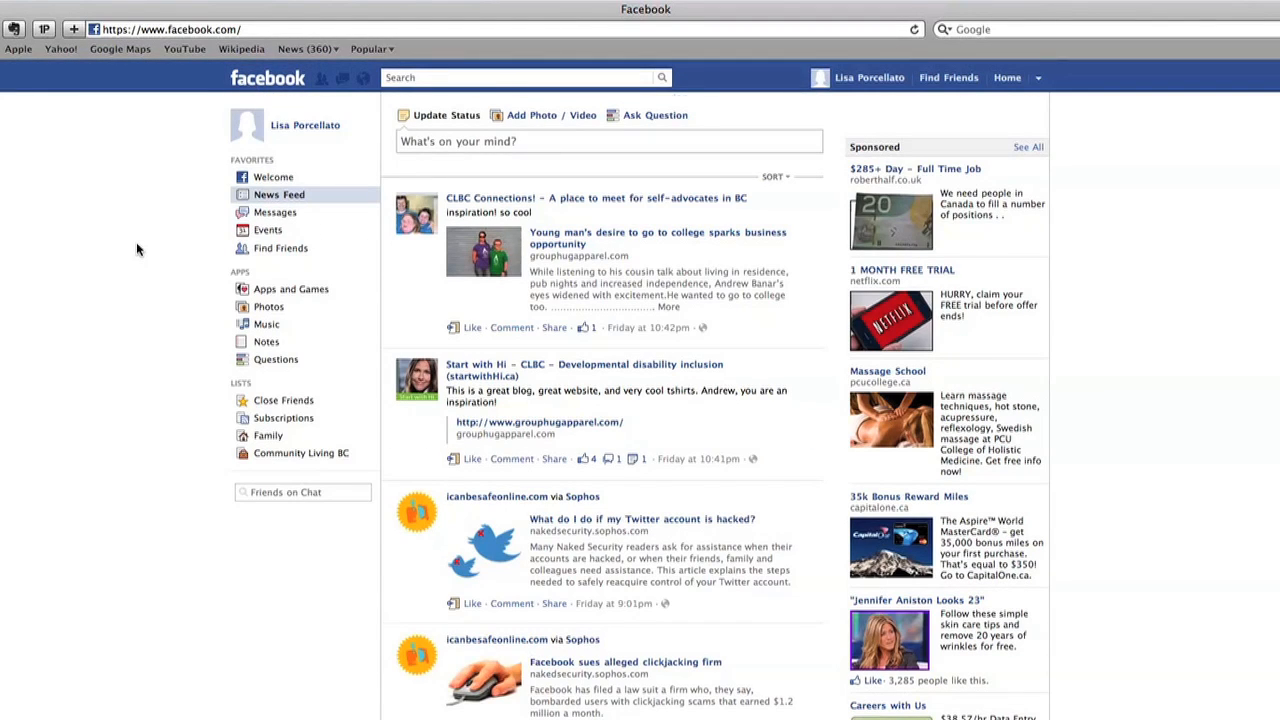
scroll(down, 3)
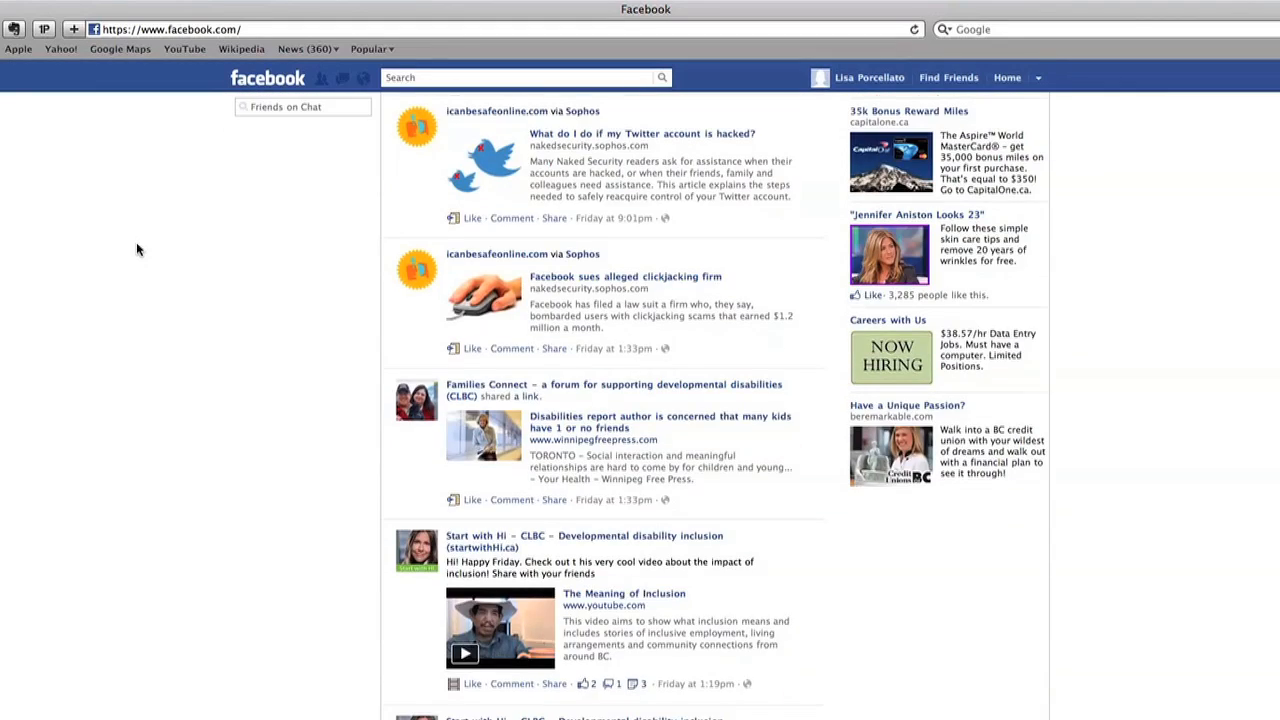
scroll(down, 3)
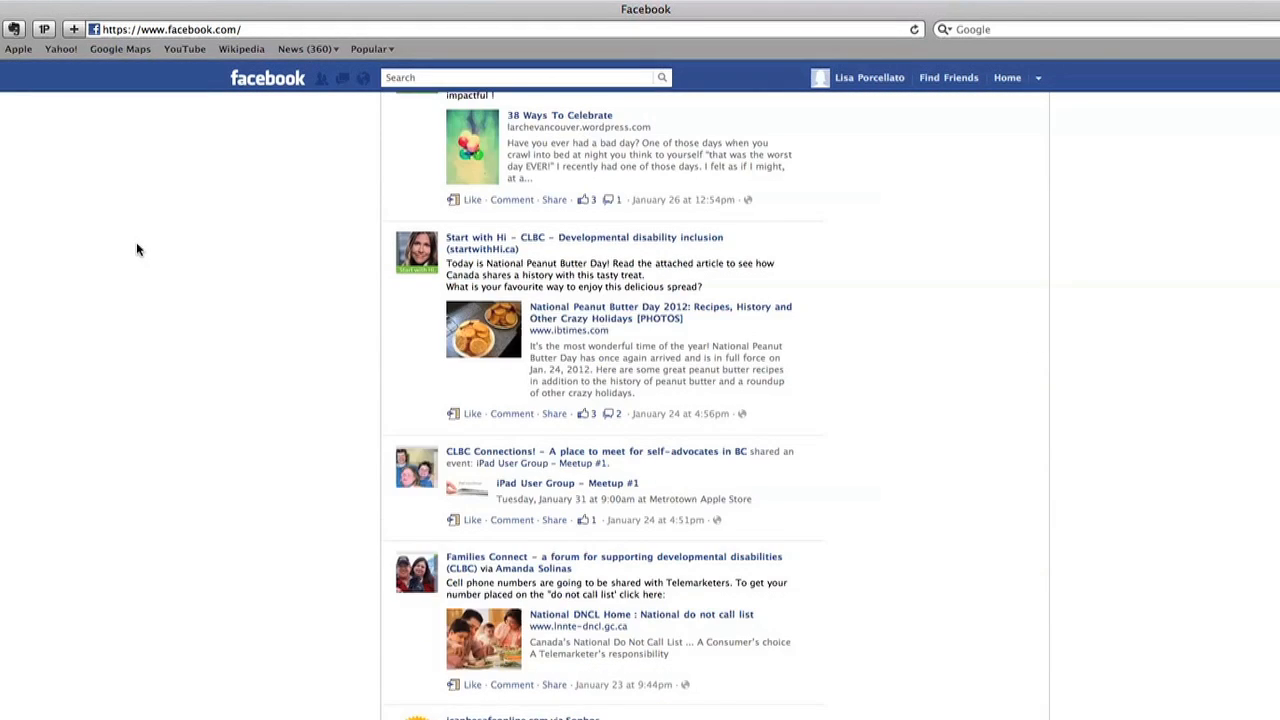
scroll(down, 3)
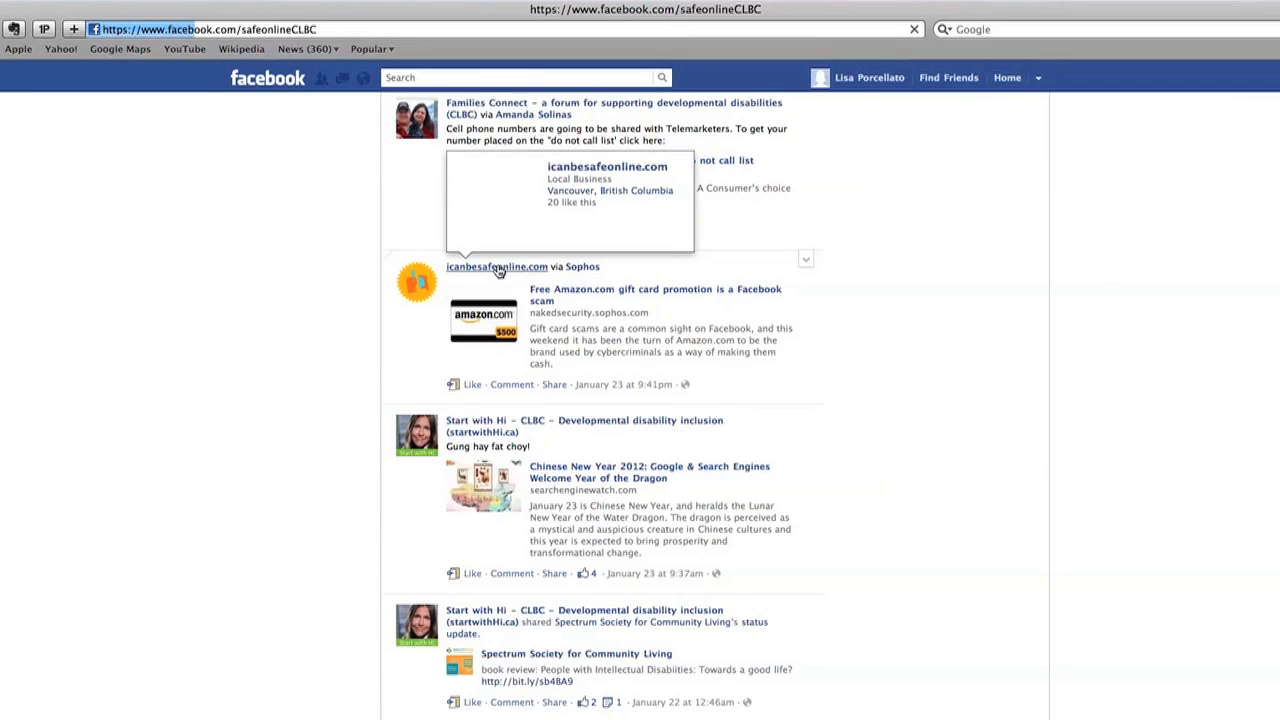
Visit the icanbesafeonline.com page and show its Twitter feed with safeonlineCLBC tweets
click(496, 266)
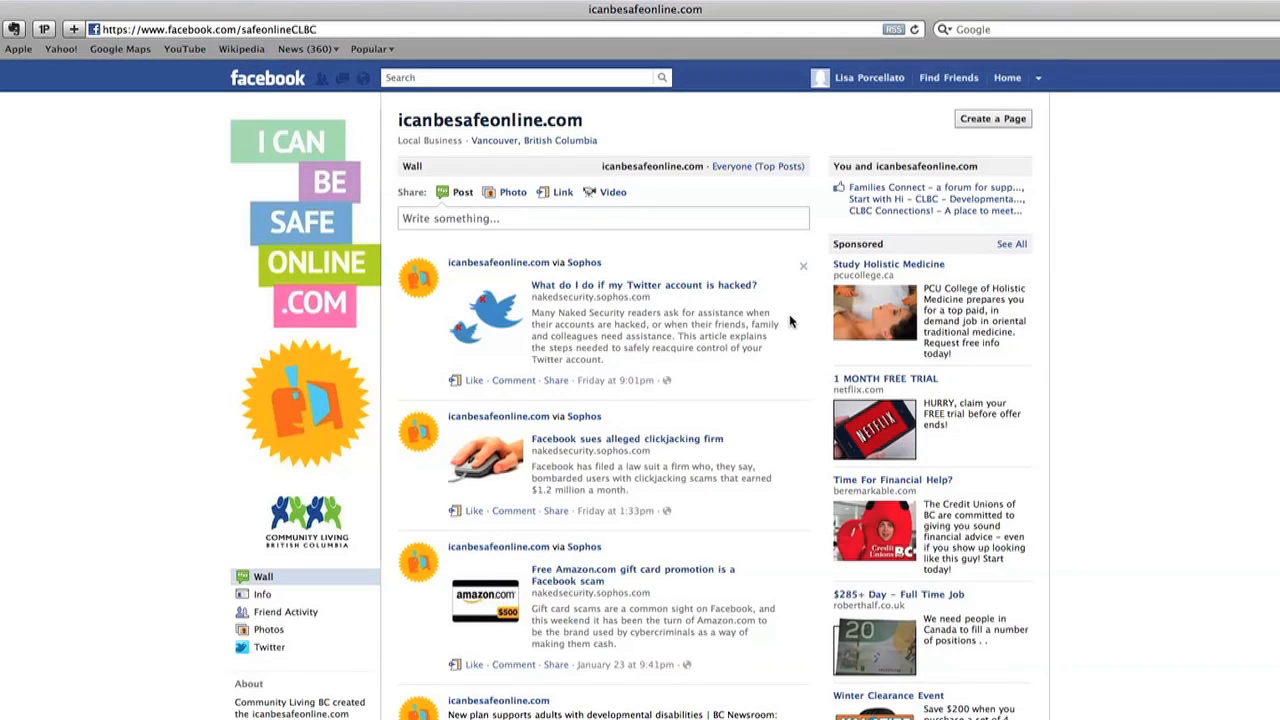
click(268, 648)
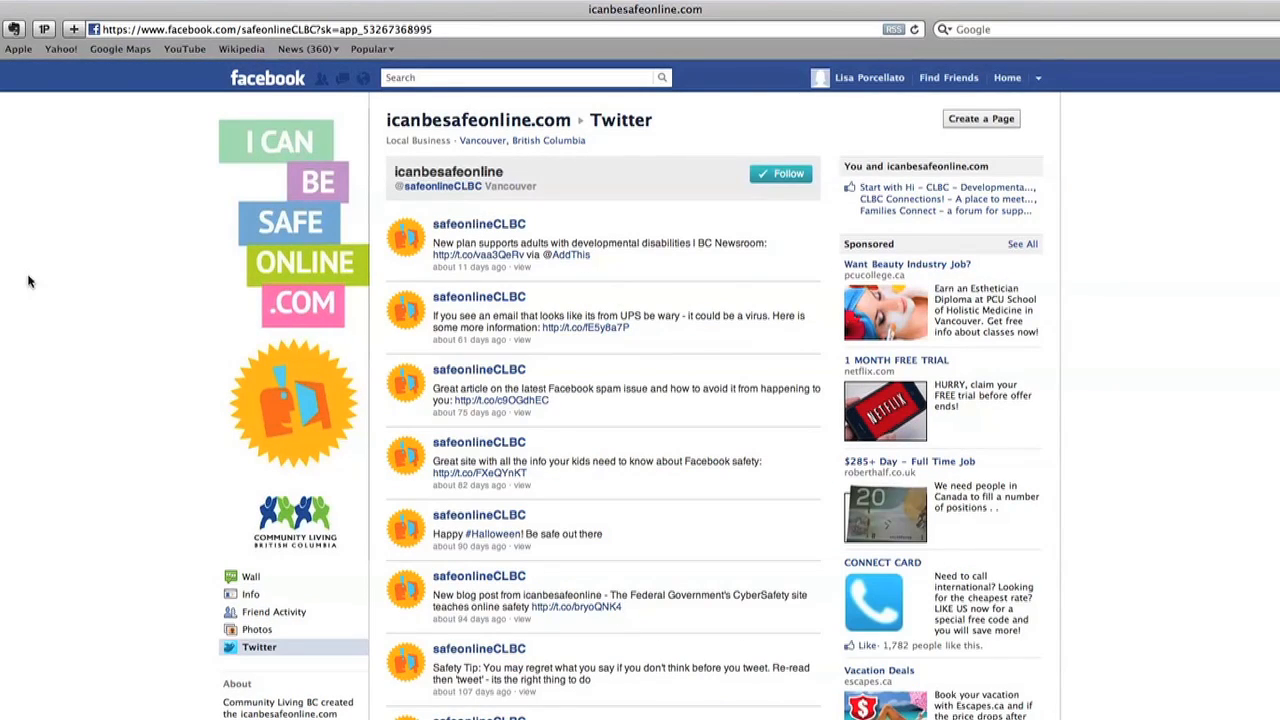
mouse_move(400, 242)
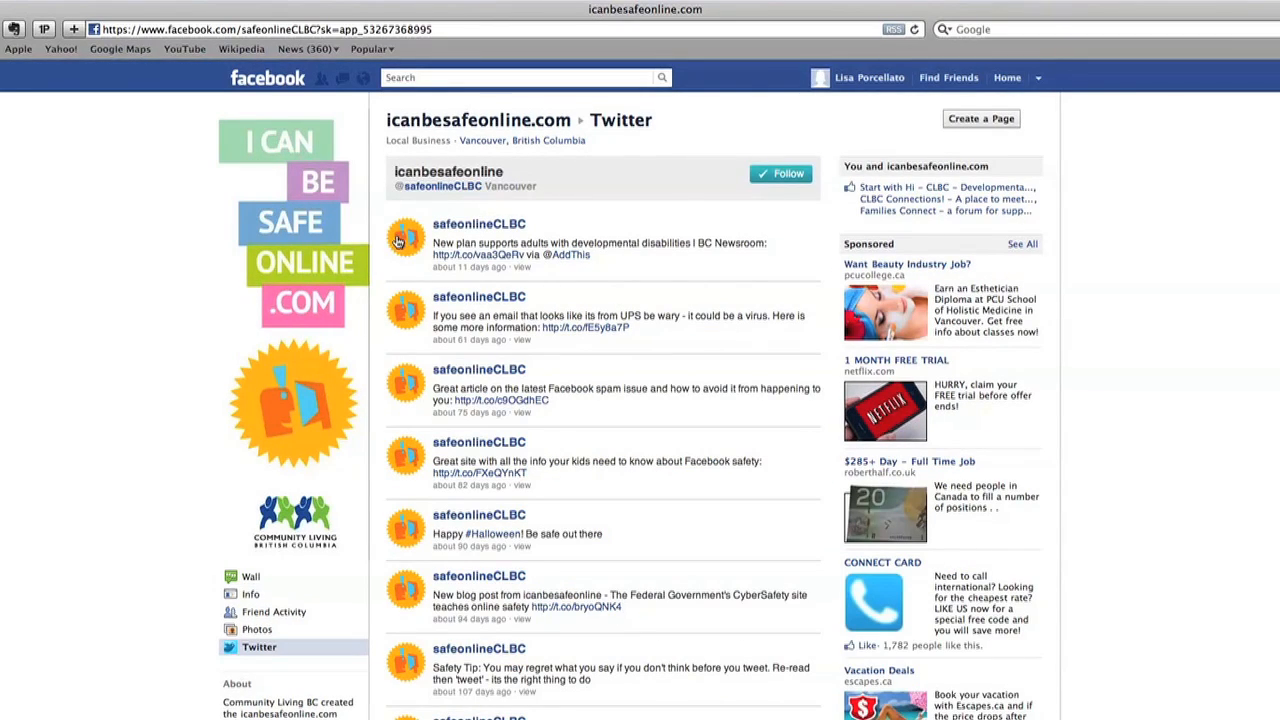